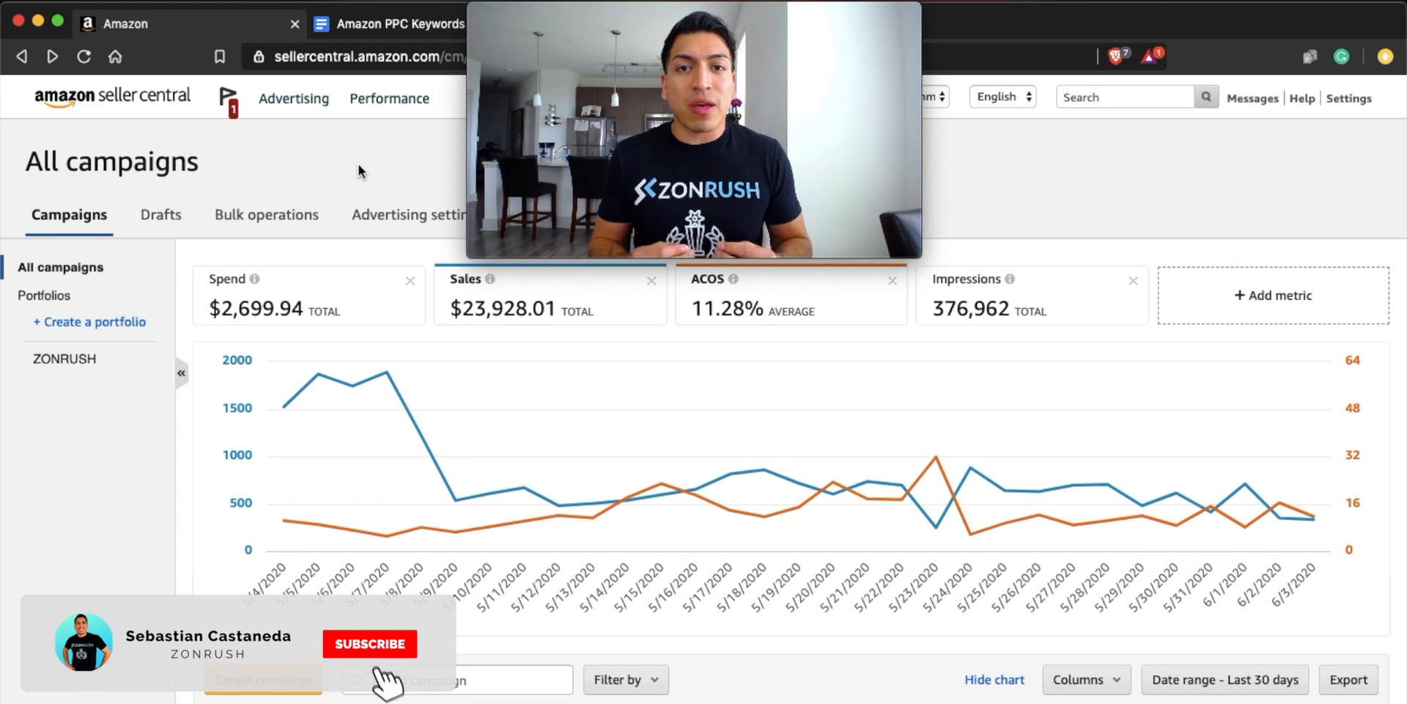
- Run a Sponsored Products search term summary report covering the last 30 days
left_click(369, 644)
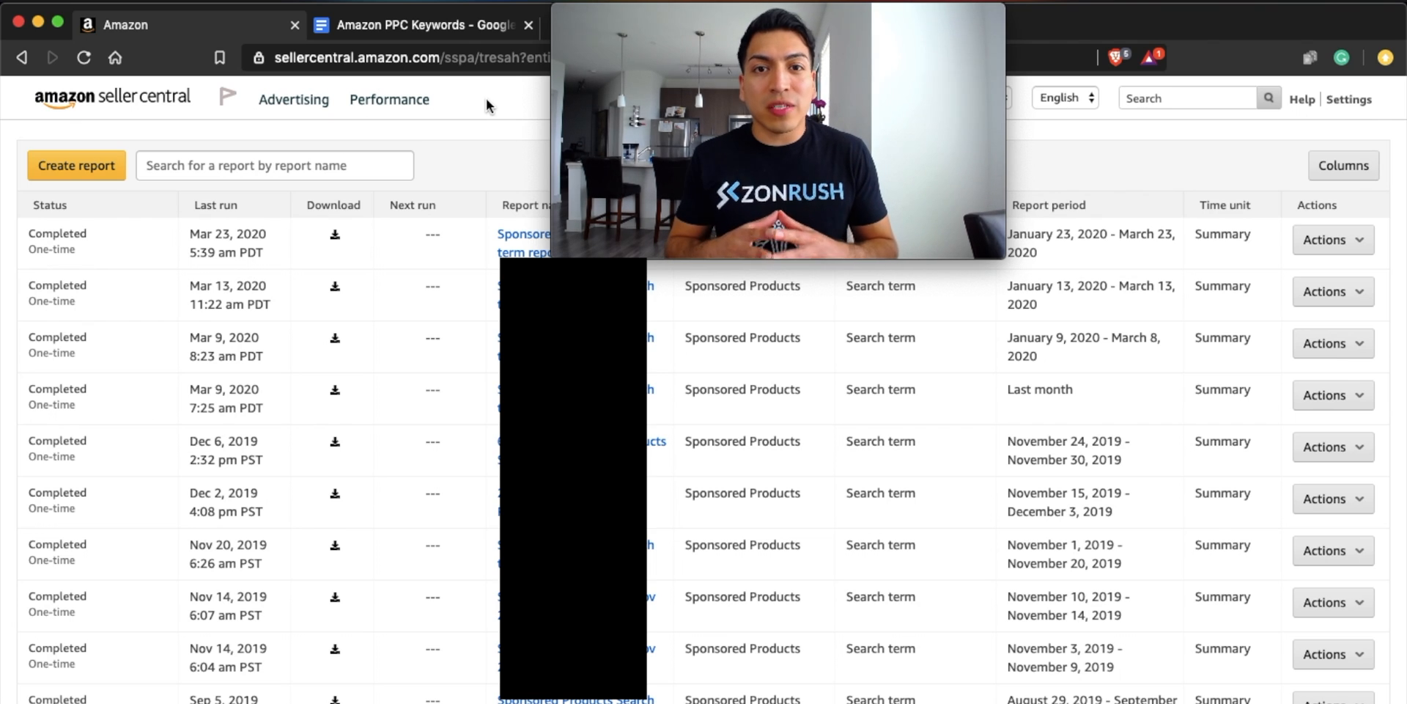
mouse_move(485, 105)
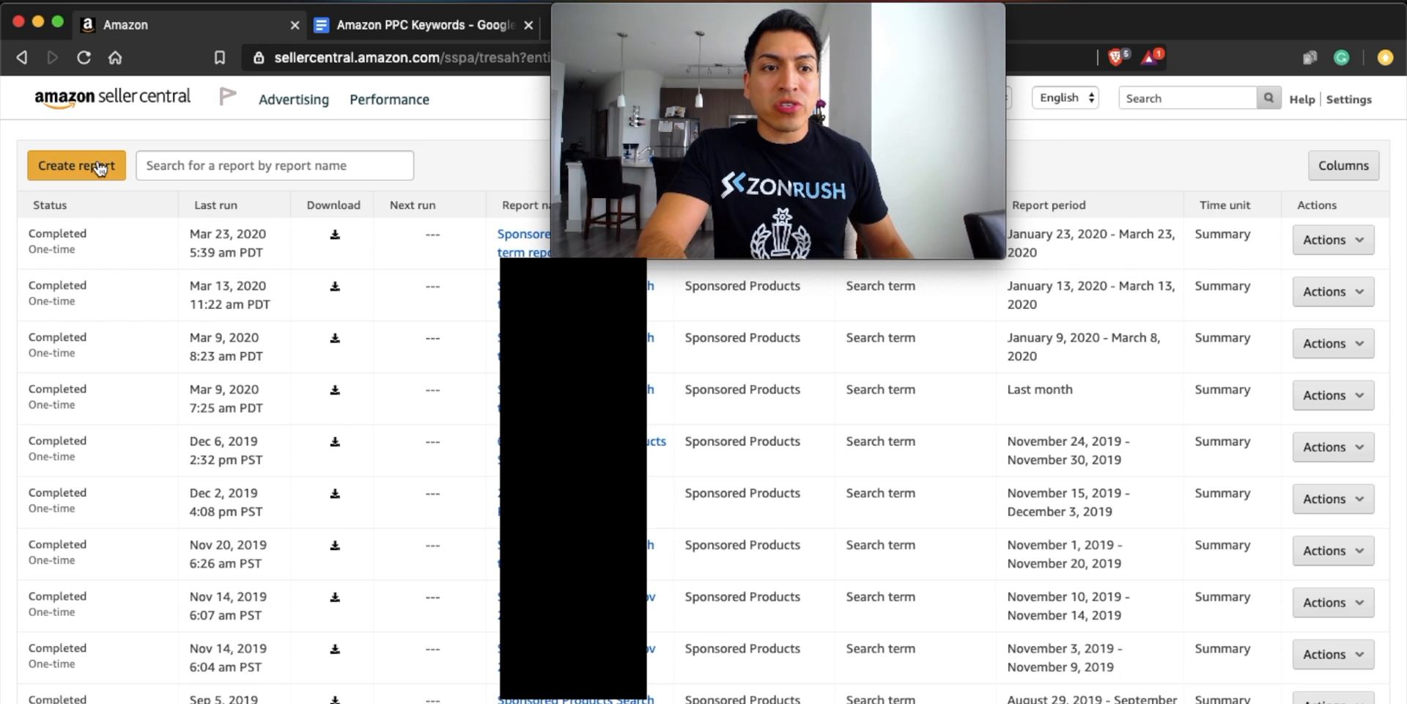
left_click(76, 165)
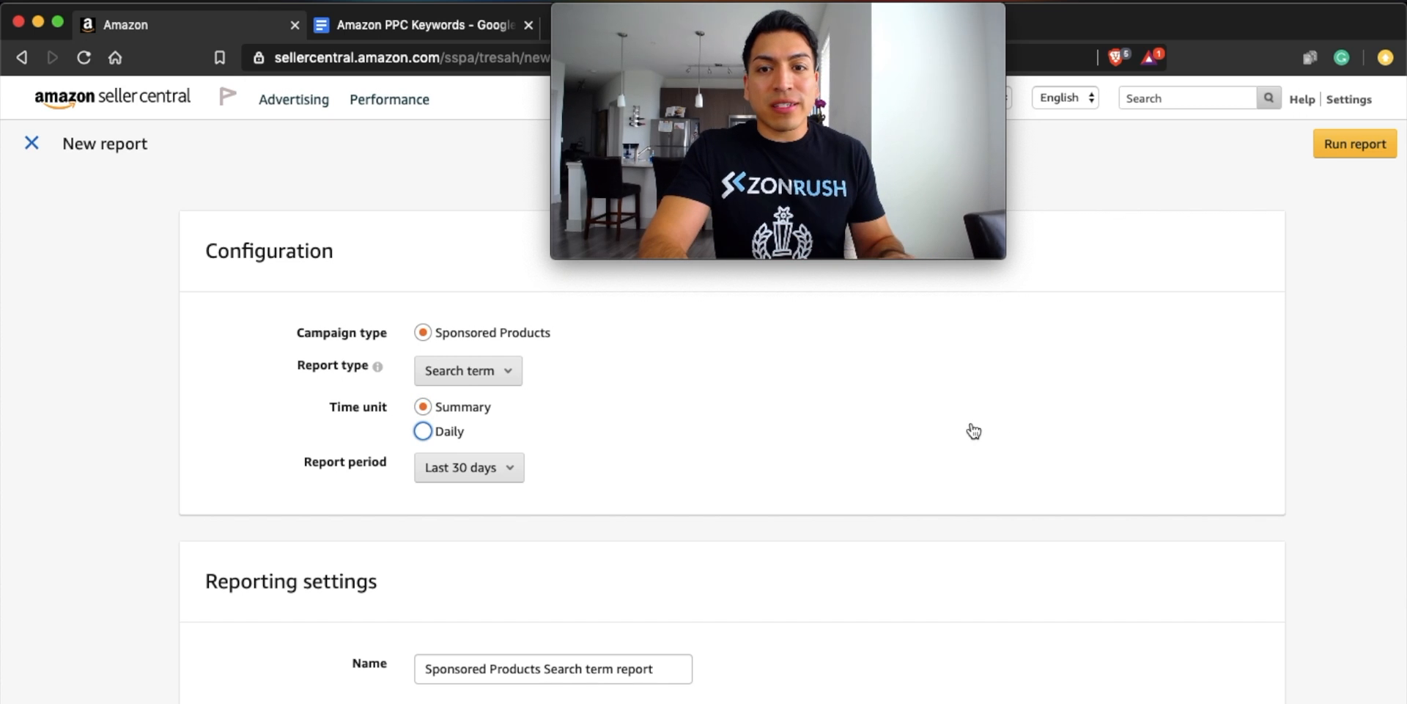
left_click(1354, 144)
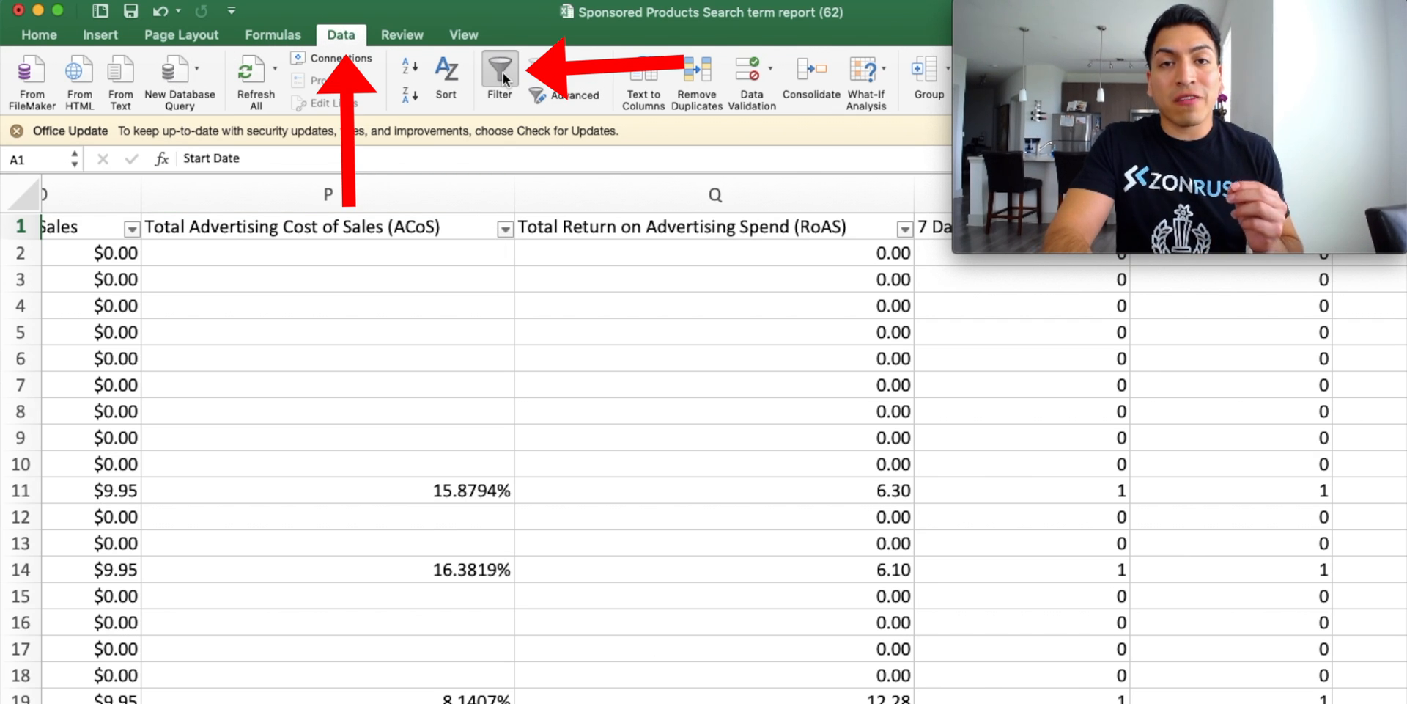
- Enable column filters and hide rows whose ACoS value is blank
left_click(328, 193)
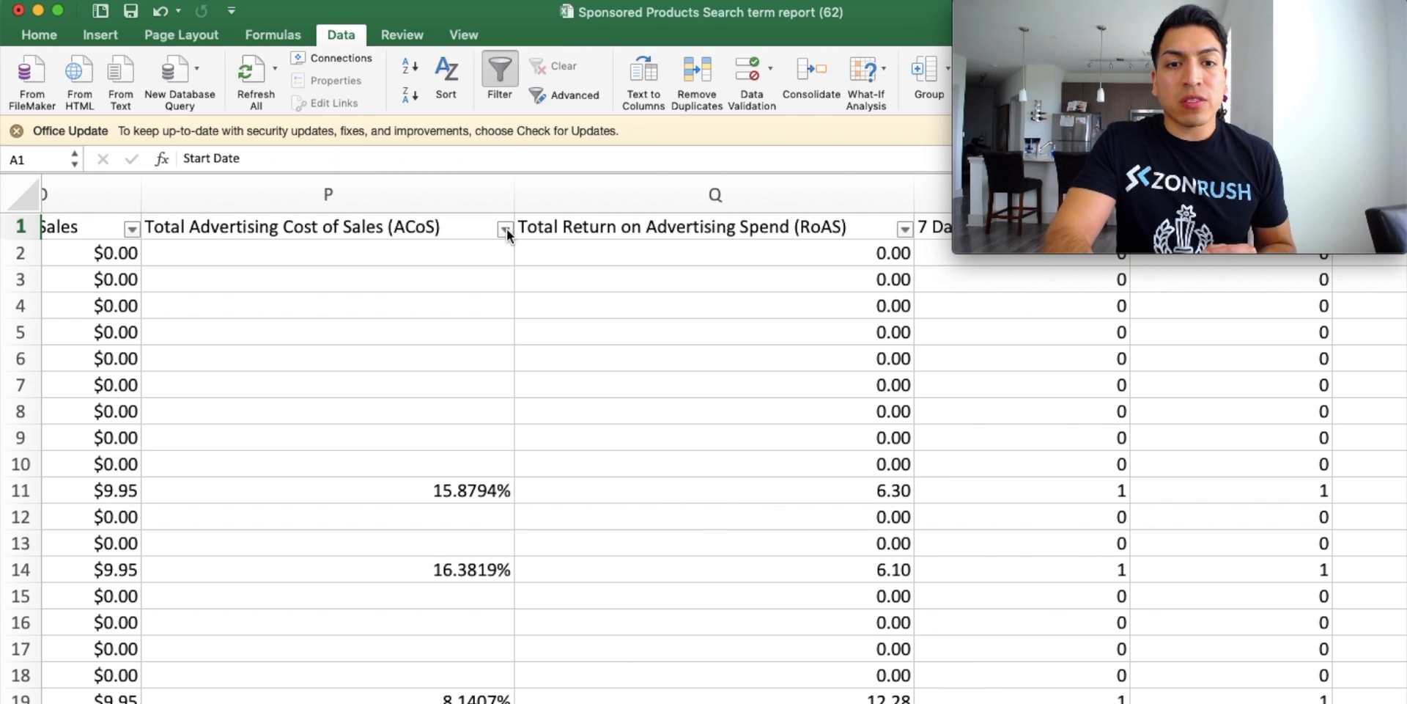
left_click(504, 227)
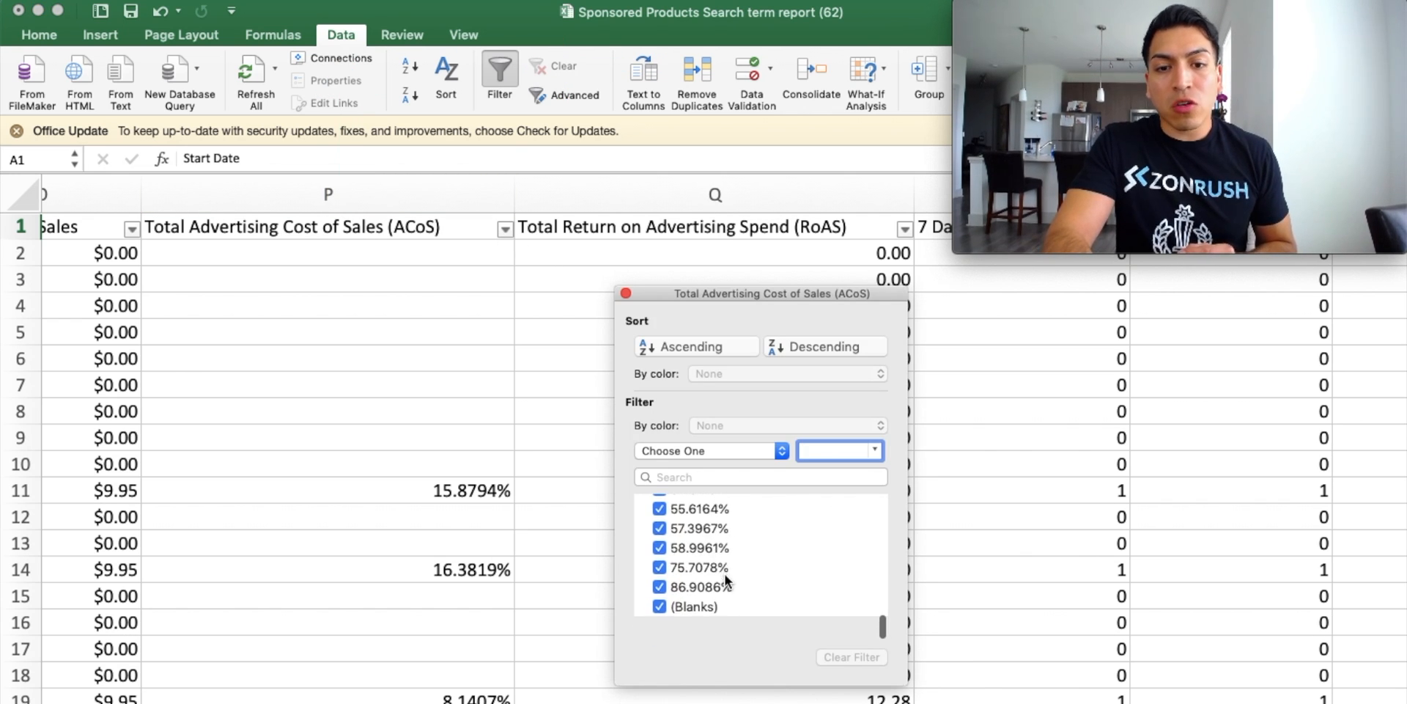
left_click(659, 631)
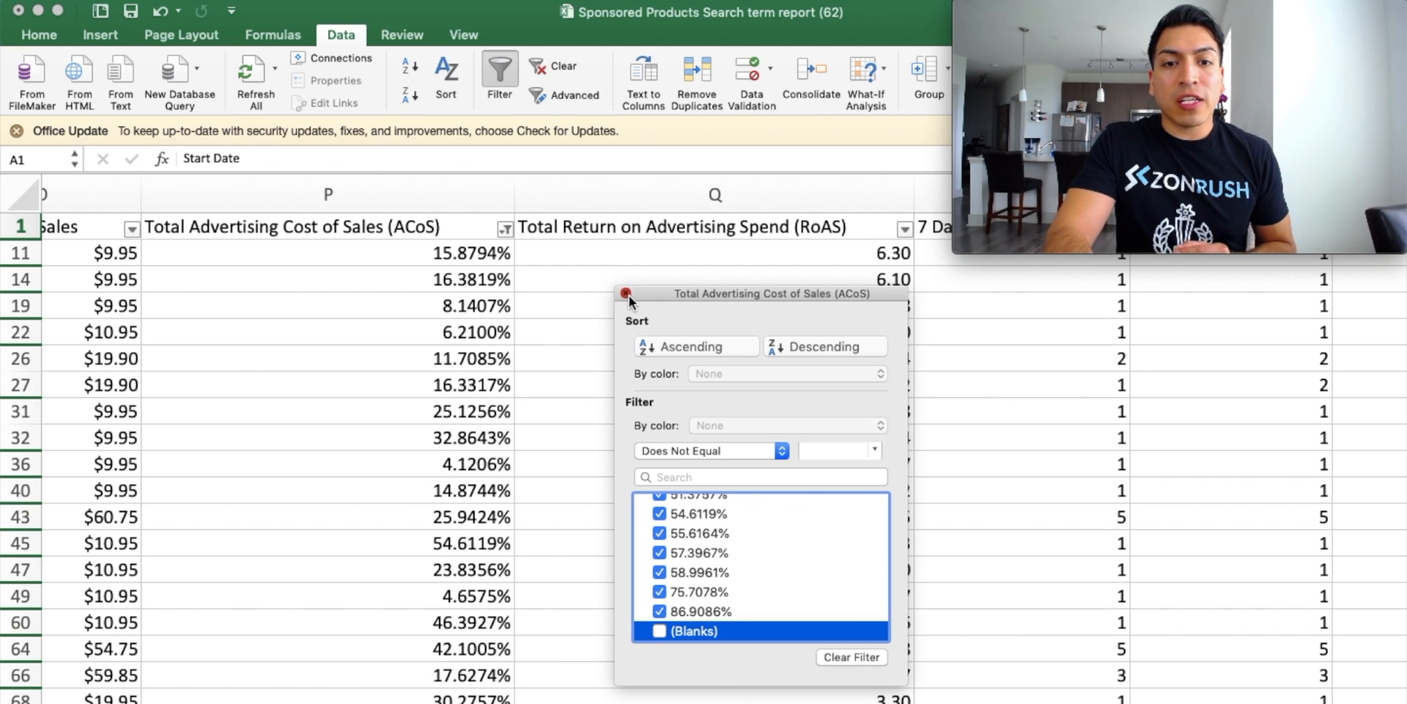
left_click(625, 294)
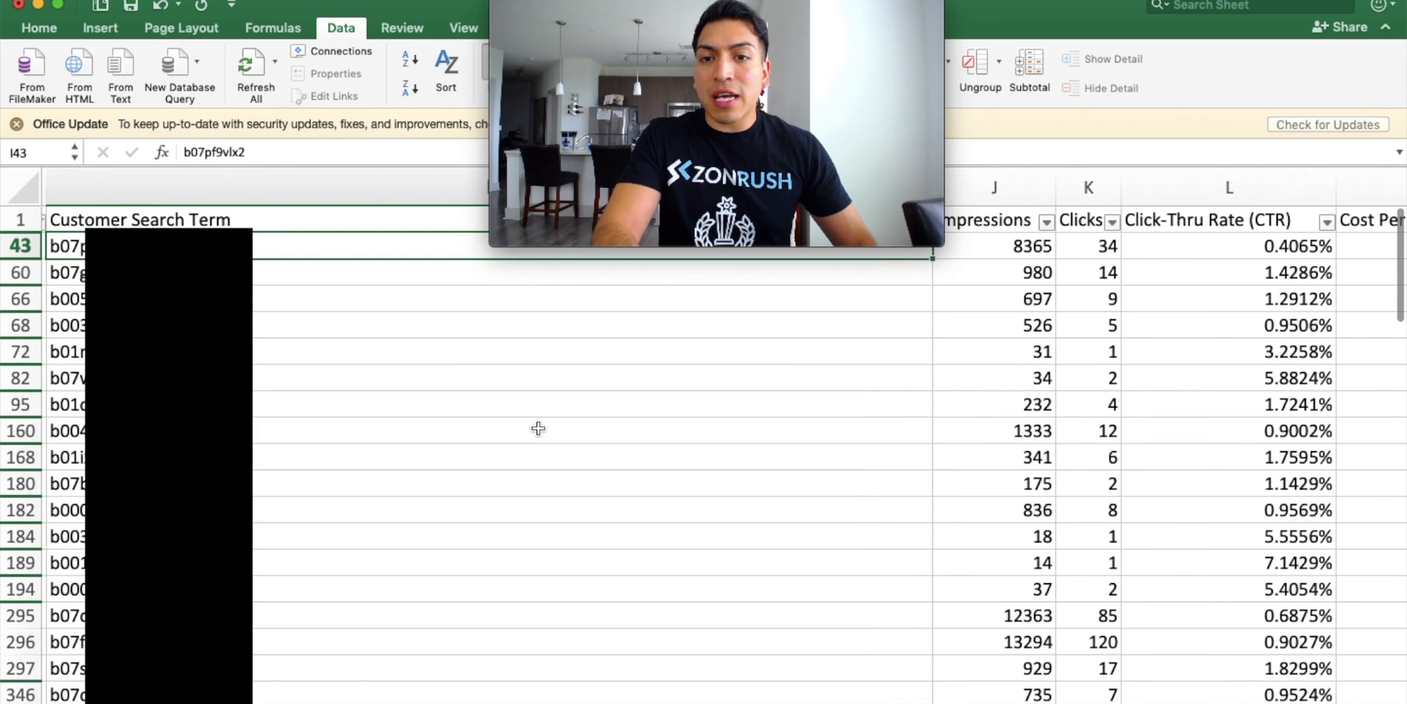
scroll("right", 3)
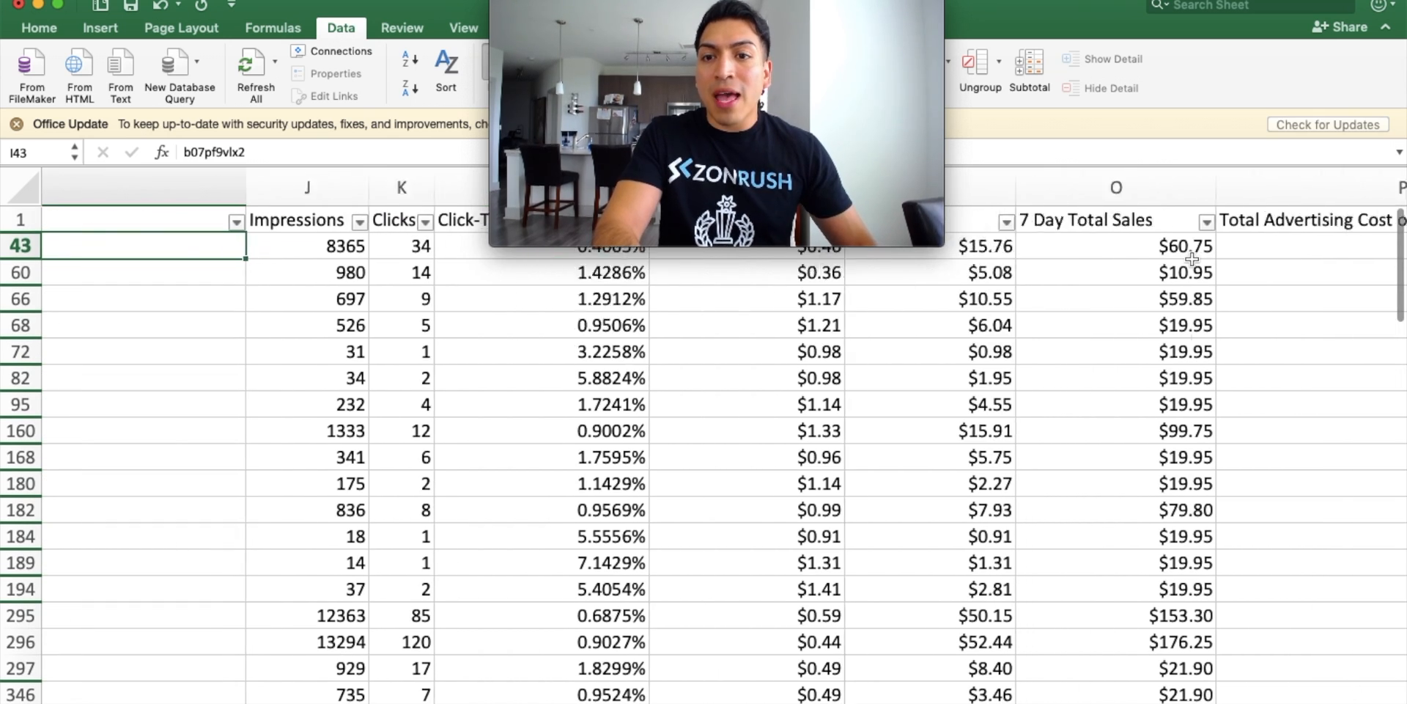
scroll("right", 3)
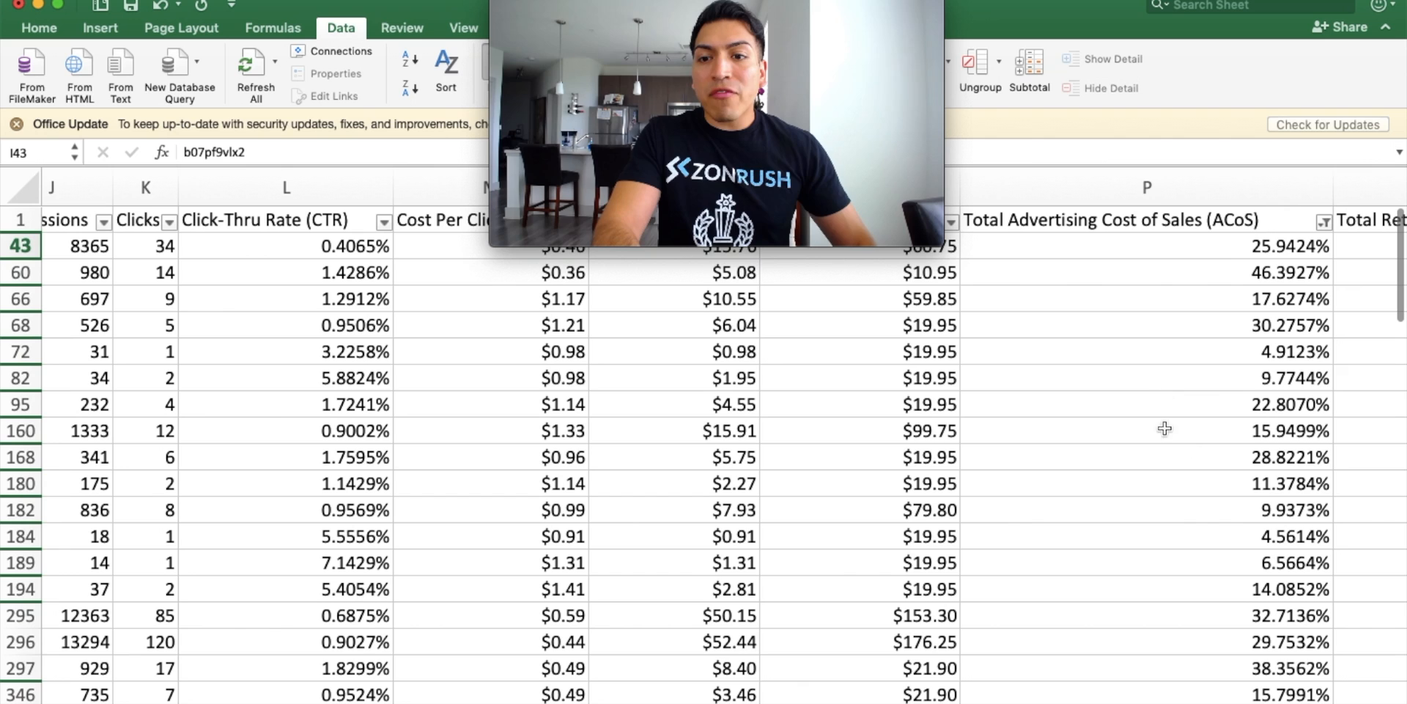
mouse_move(1215, 292)
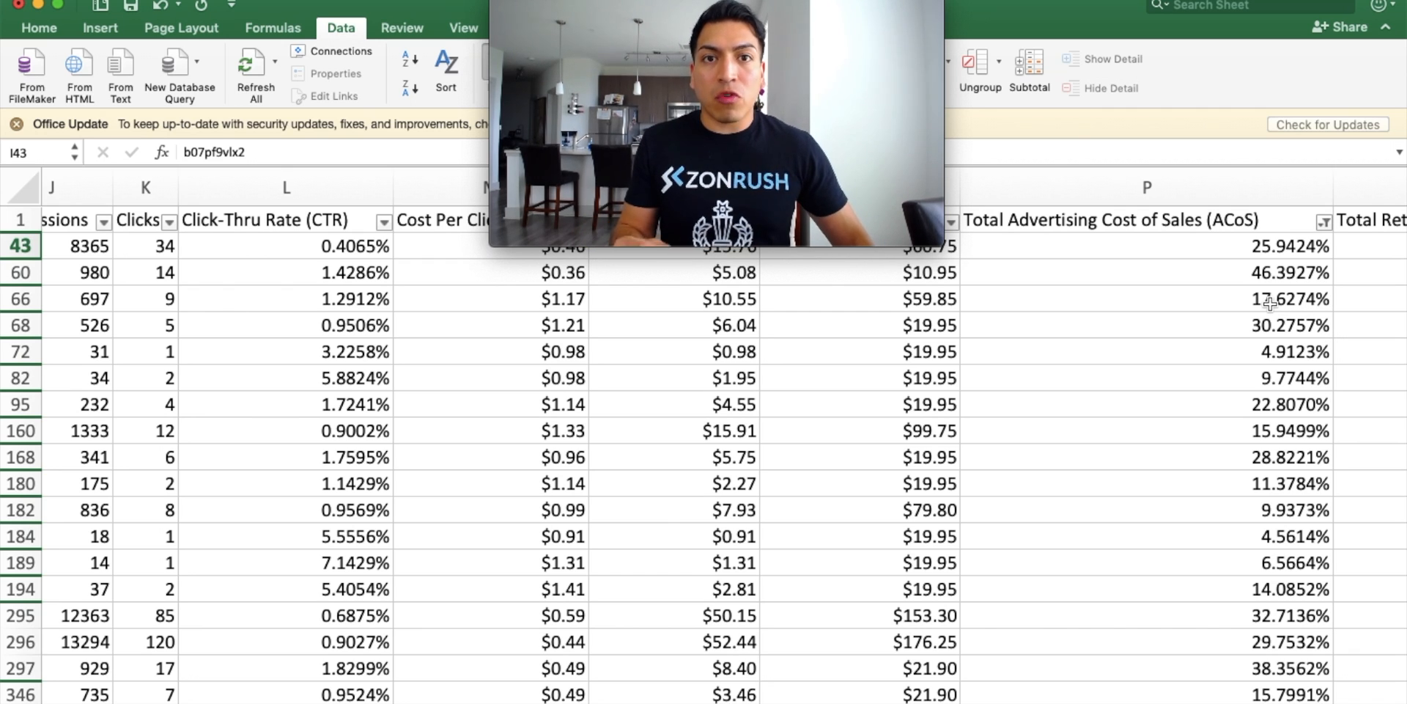
mouse_move(1207, 511)
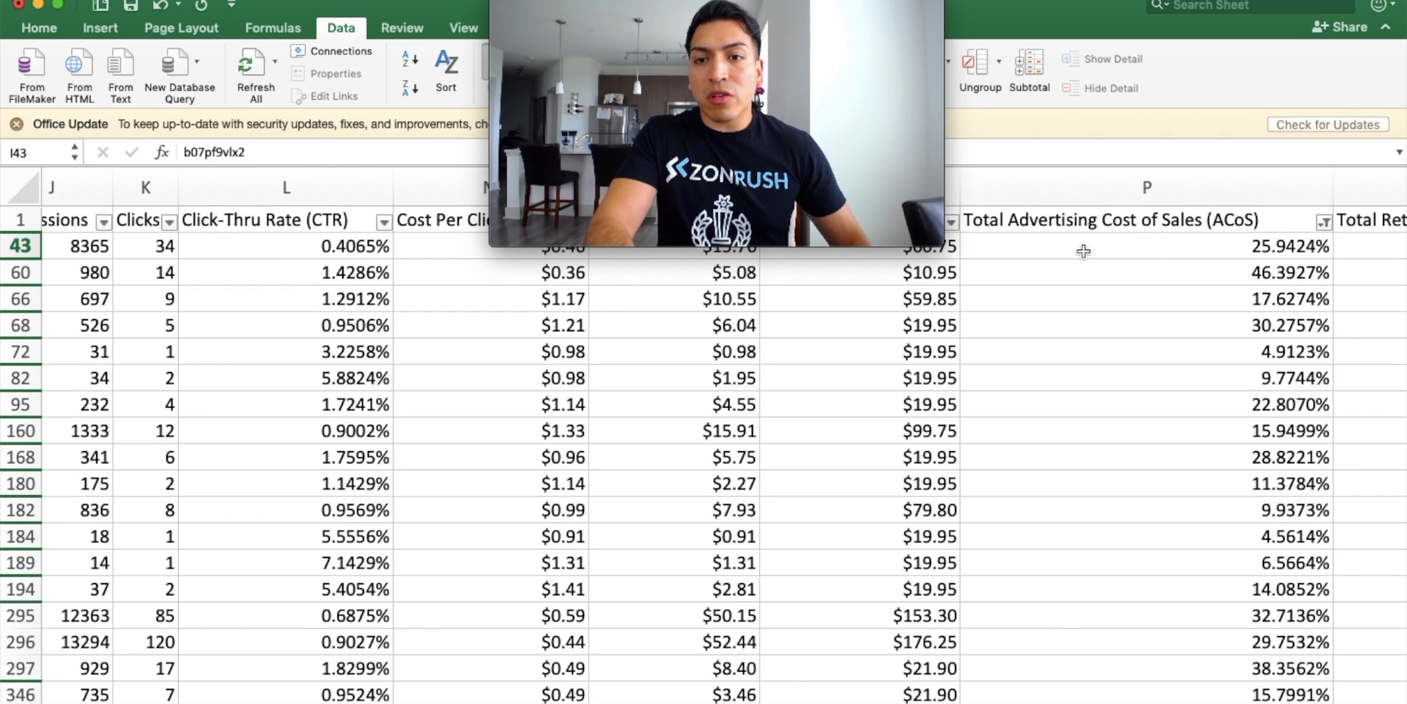
mouse_move(1275, 484)
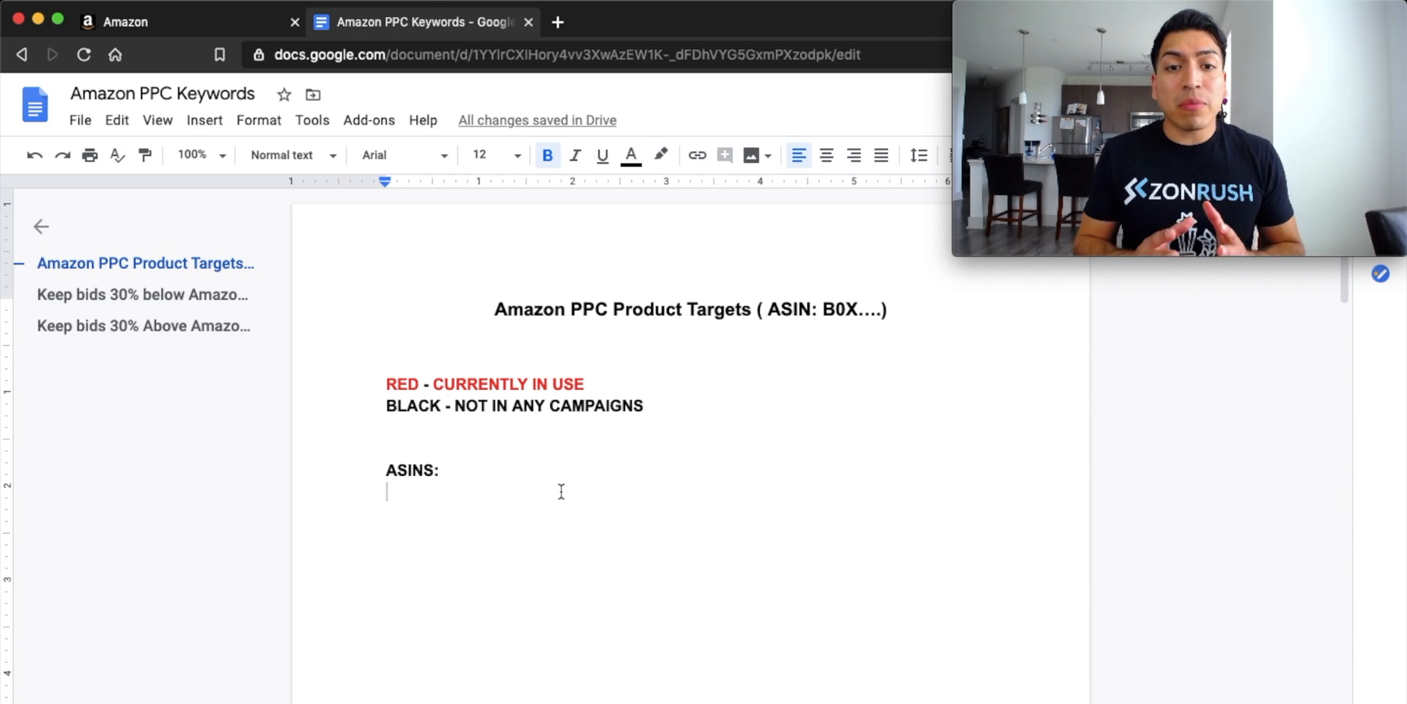
mouse_move(580, 461)
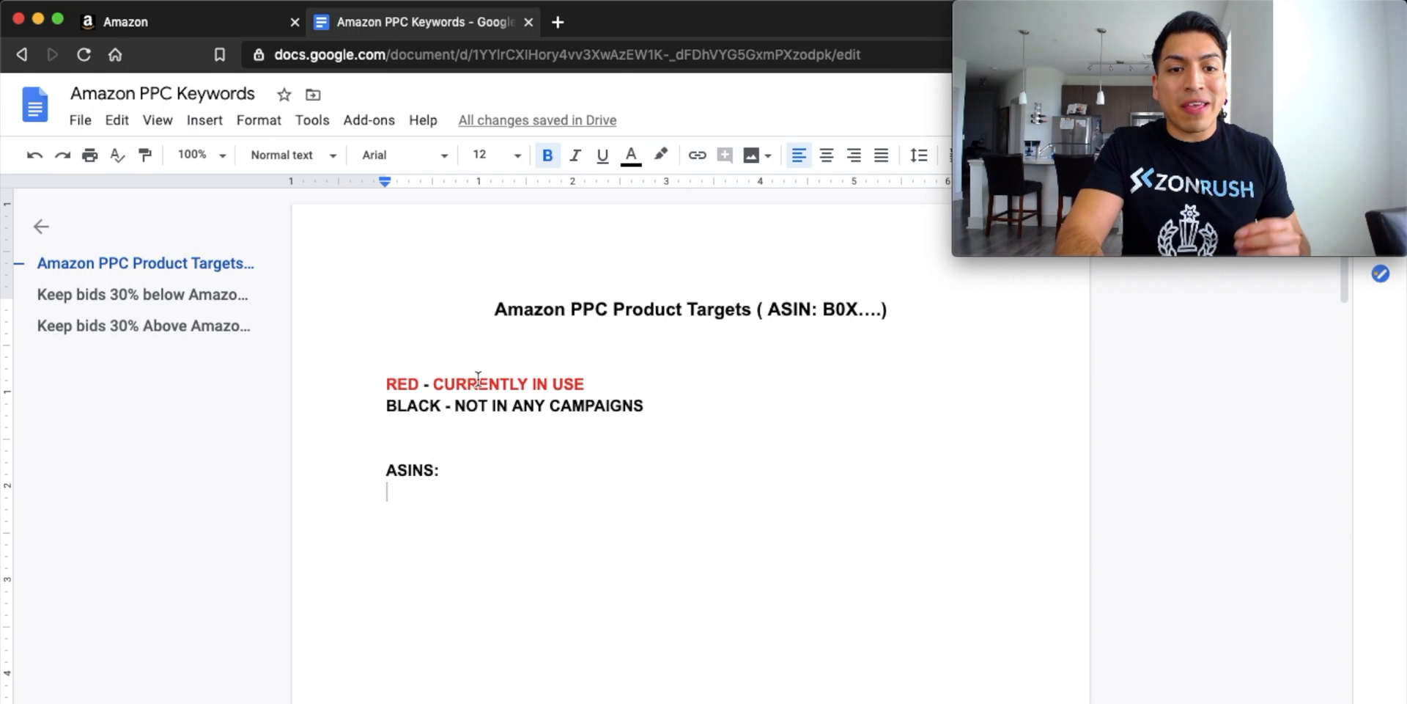
mouse_move(588, 473)
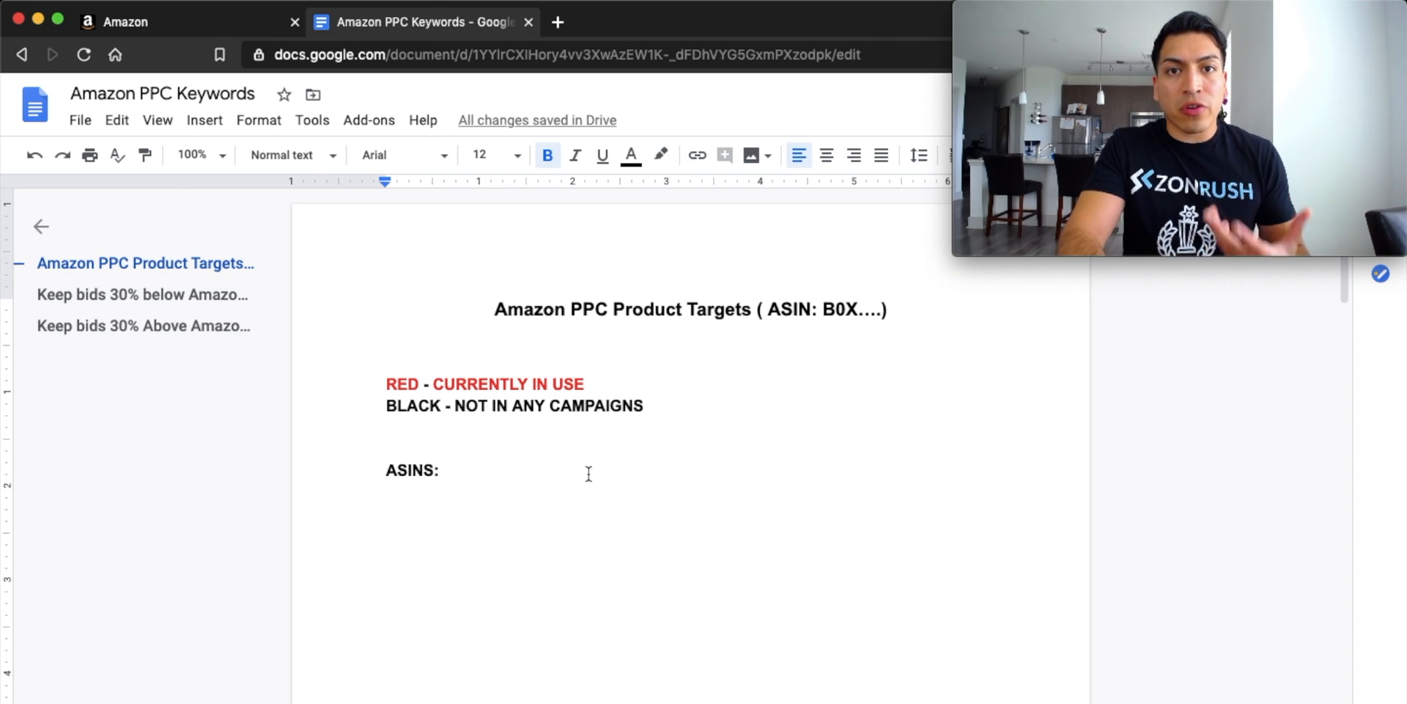
mouse_move(455, 419)
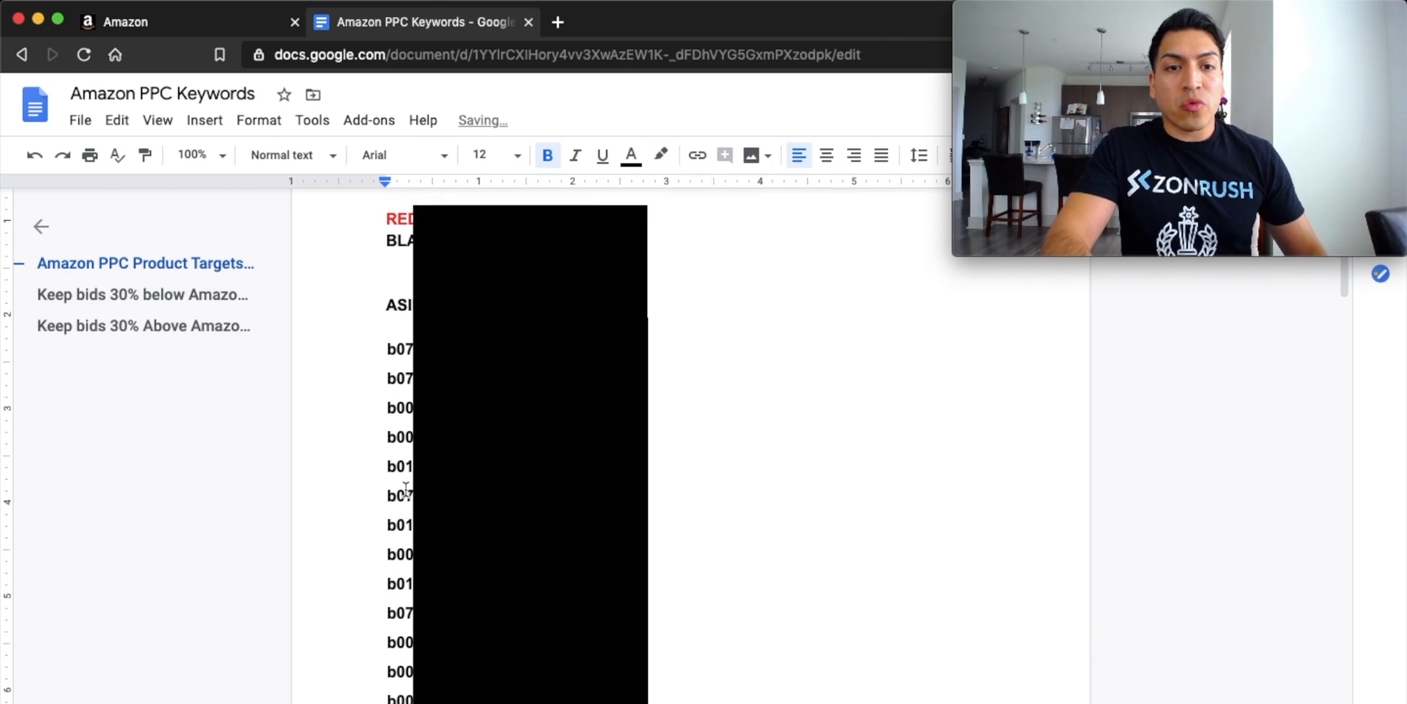
- Return to the ASIN list under 'ASINS:' and change its text colour
scroll("up", 3)
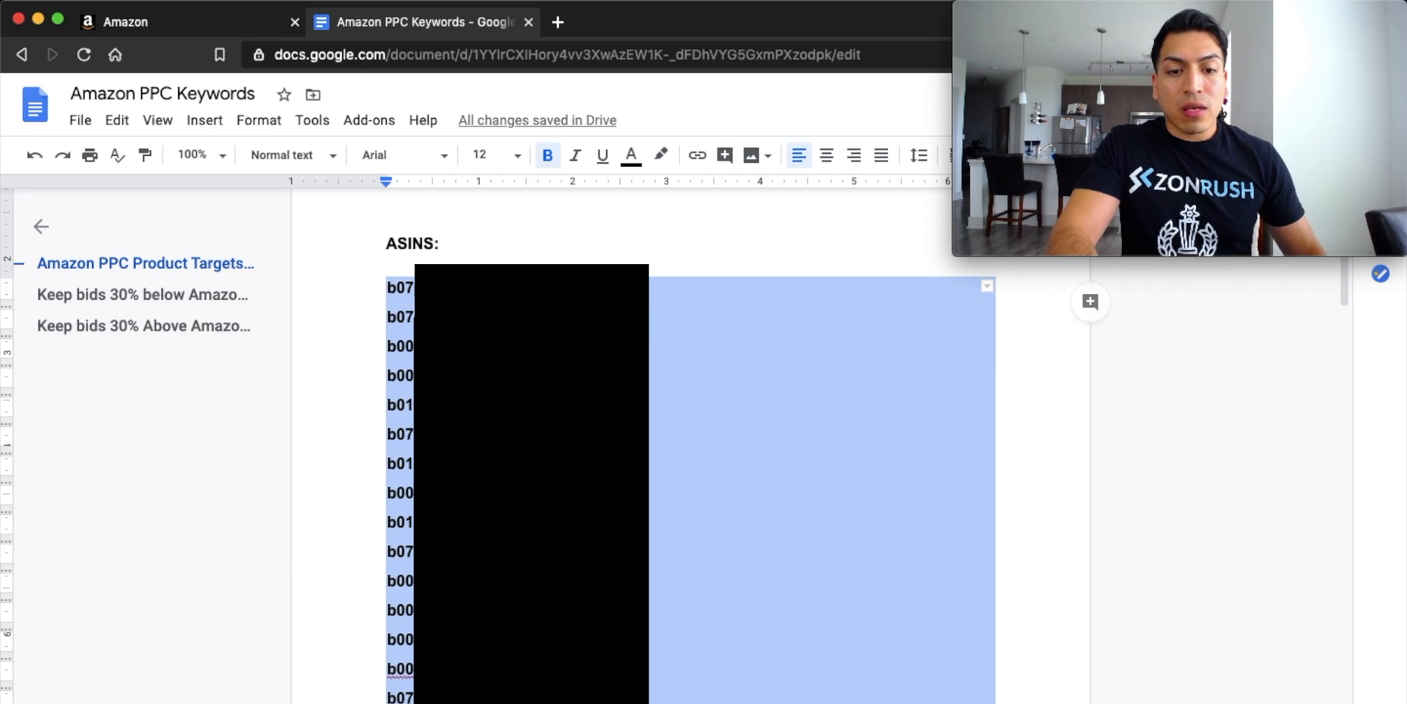
scroll("up", 3)
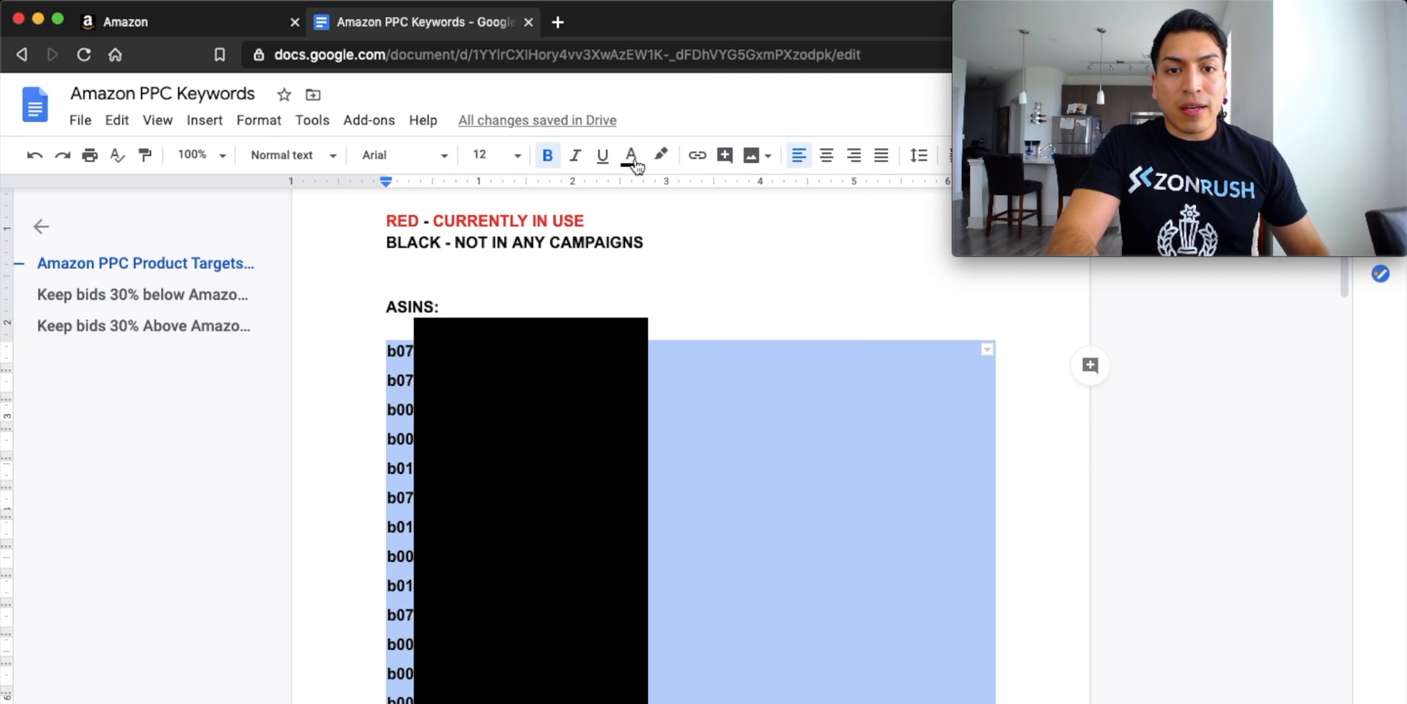
left_click(631, 155)
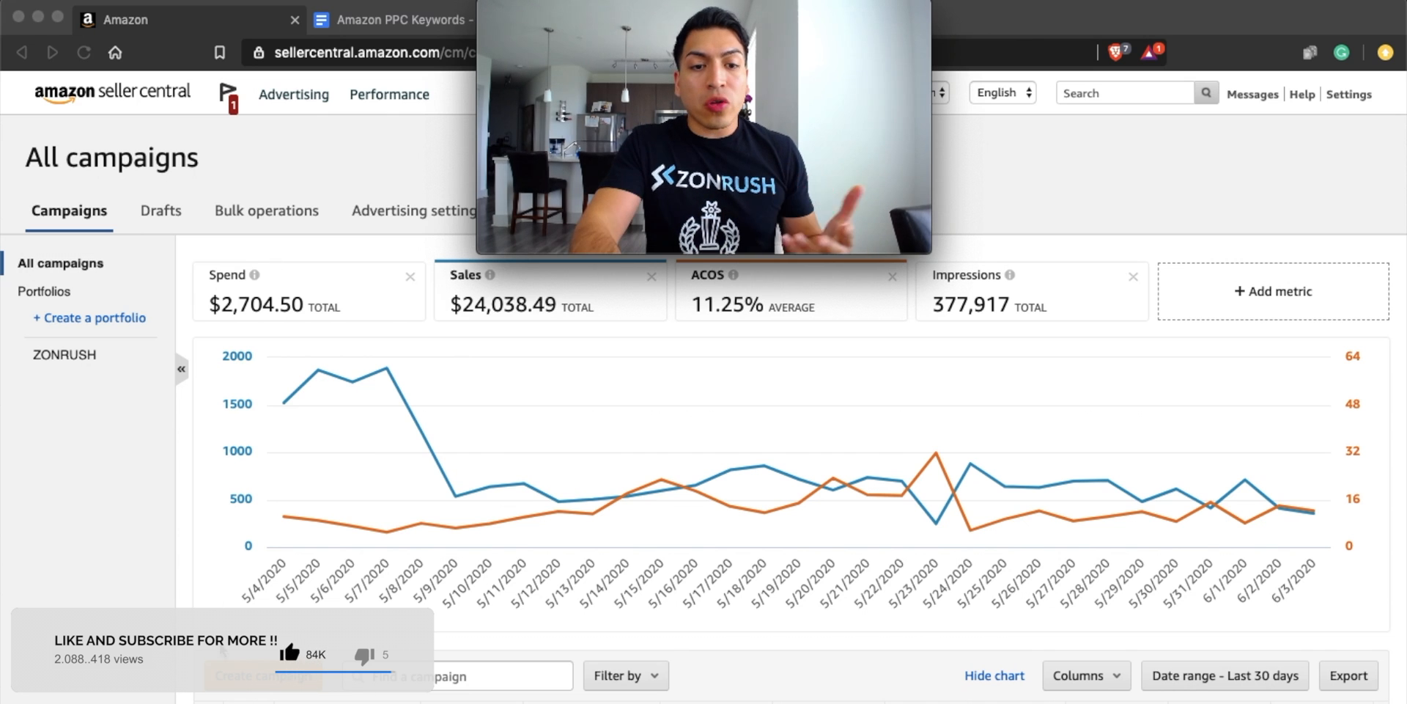
- Start a Sponsored Products campaign named 'Product Targeting Ads - ( ASIN: )'
left_click(263, 675)
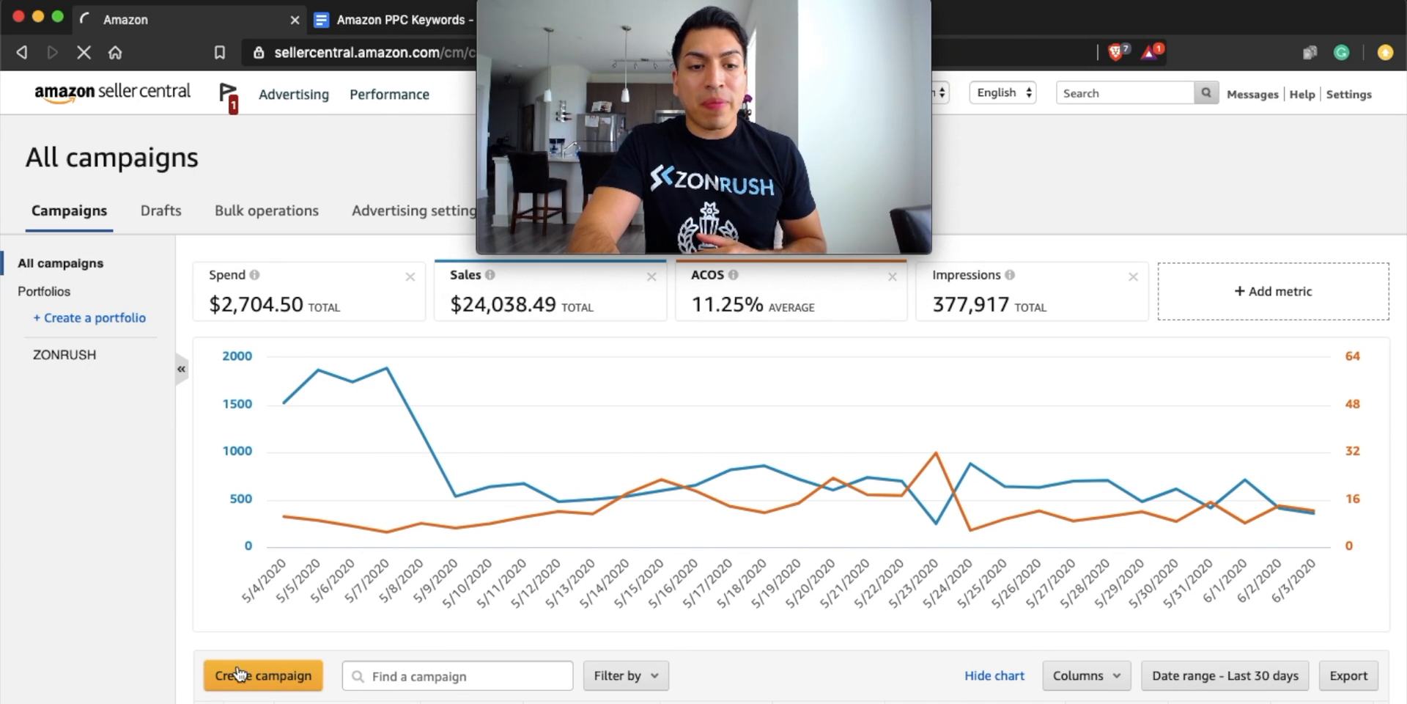
left_click(262, 675)
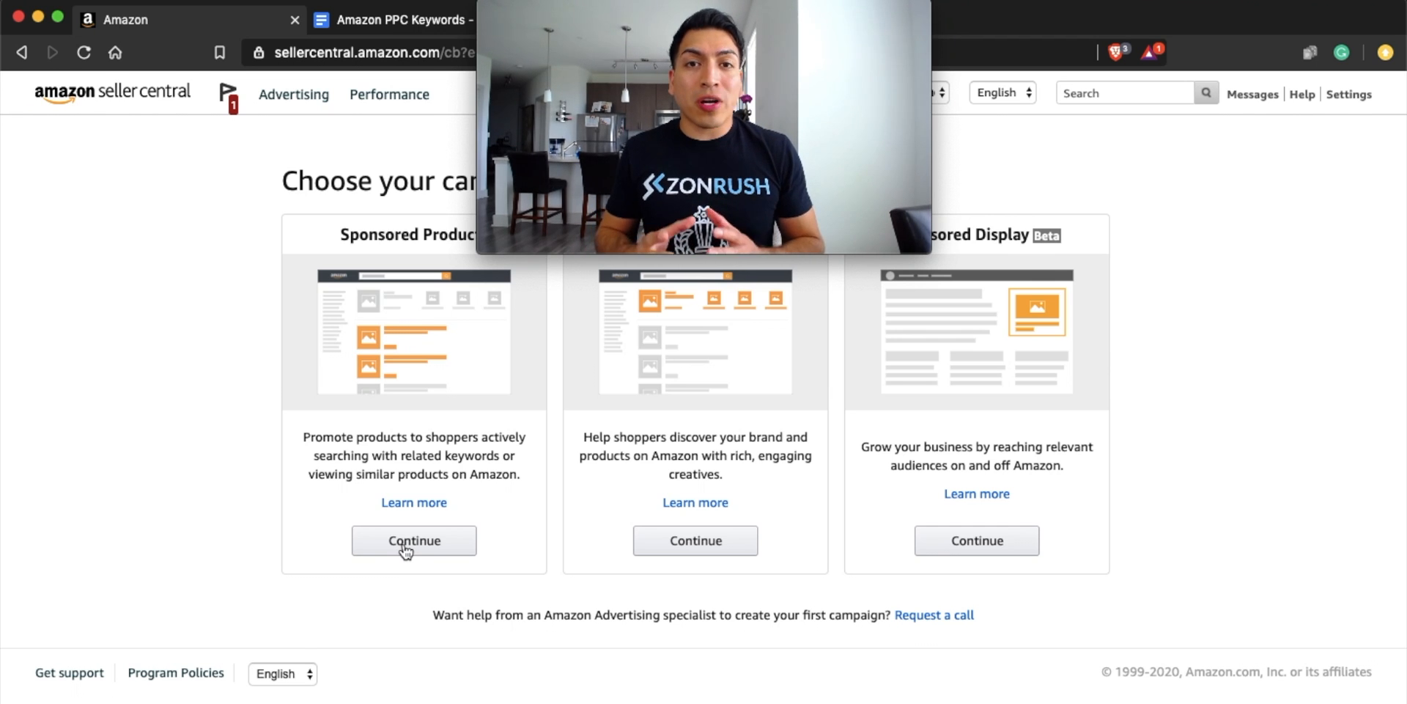
left_click(414, 540)
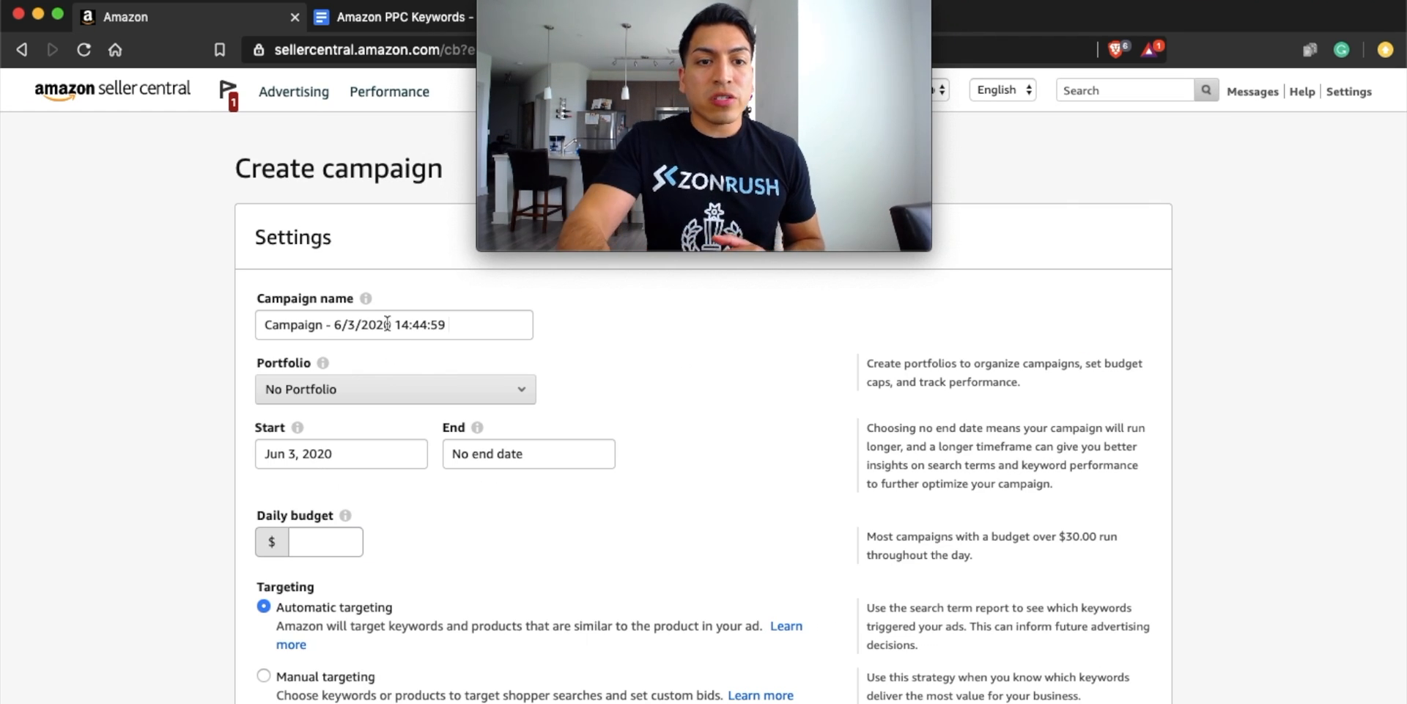
type("Product Targeting")
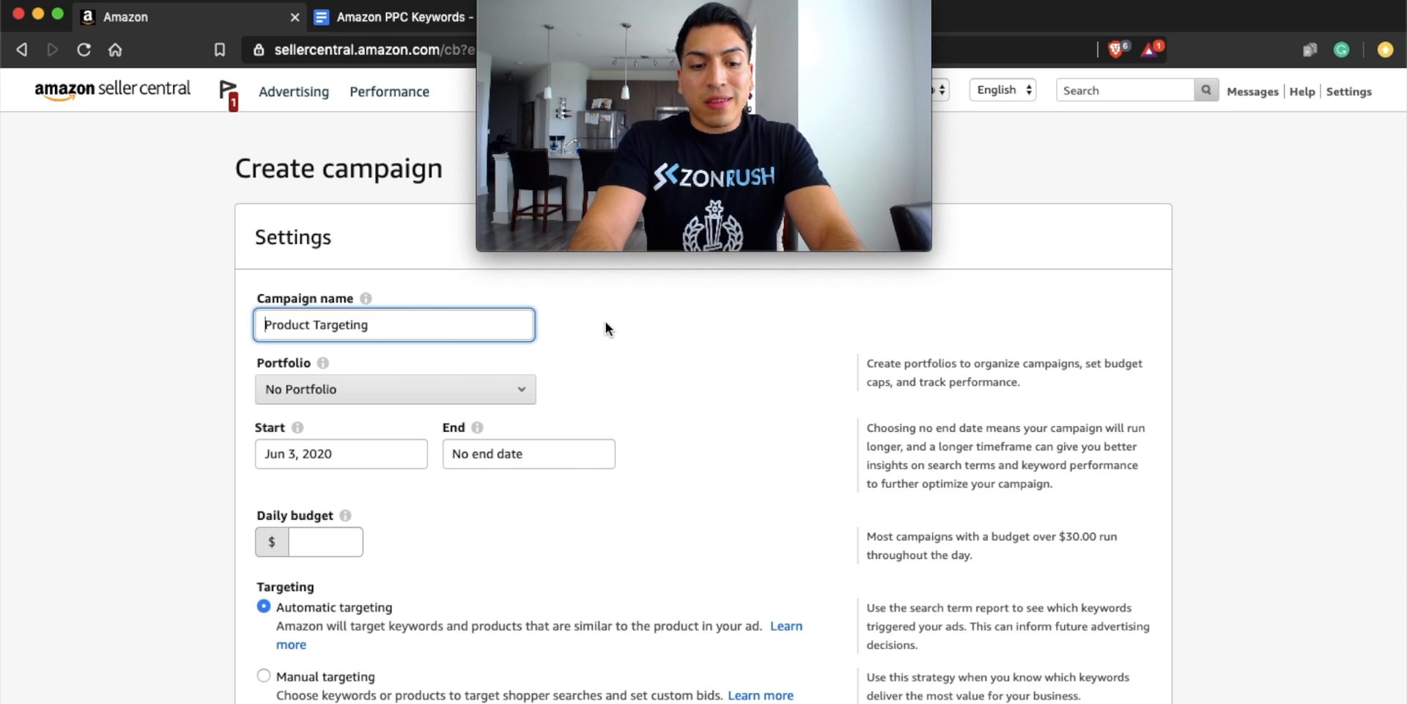
type("()")
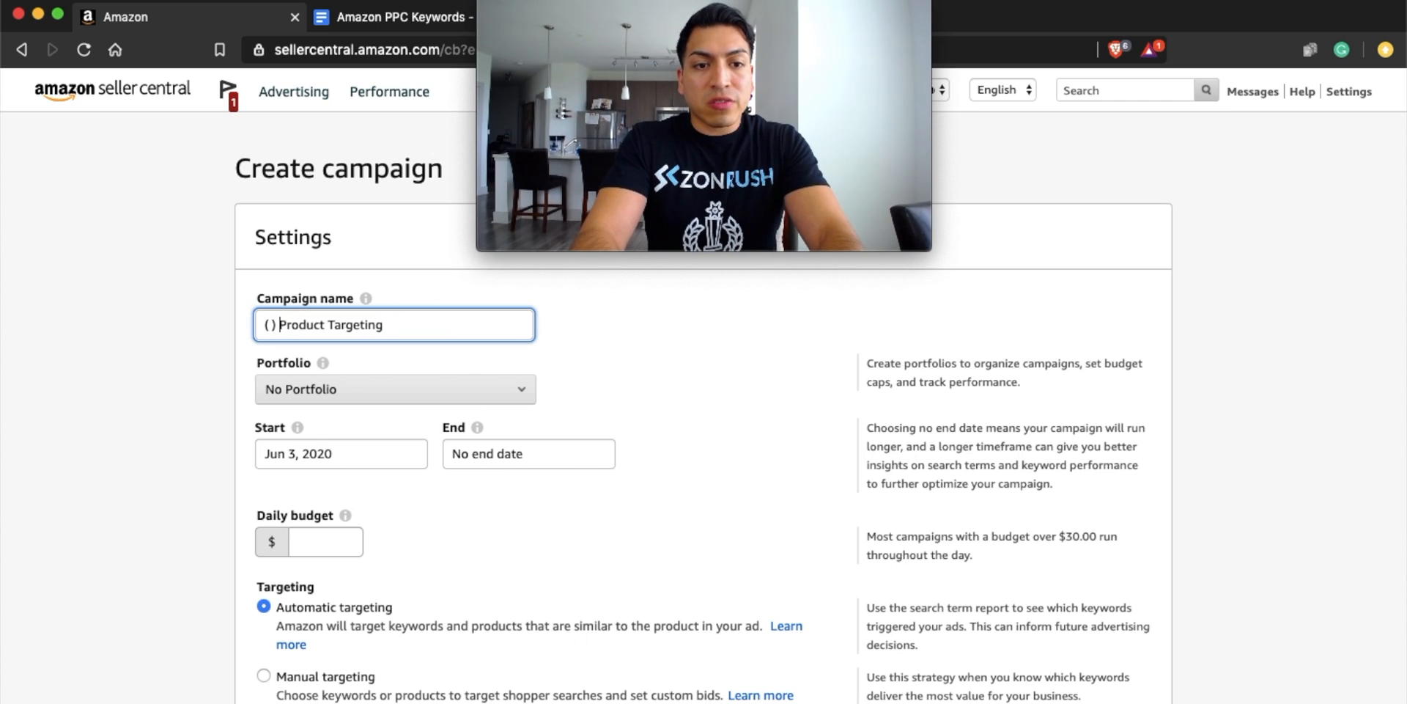
type("Charcoal")
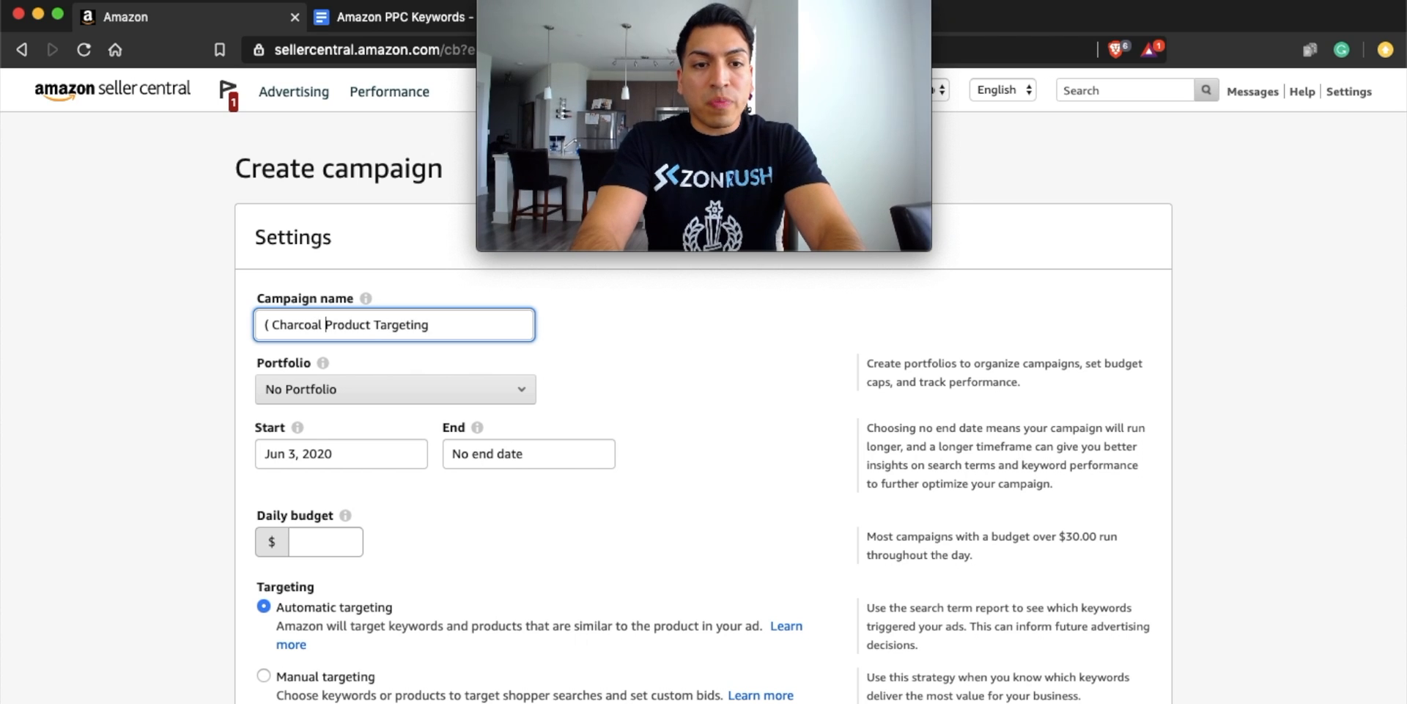
type("Powder")
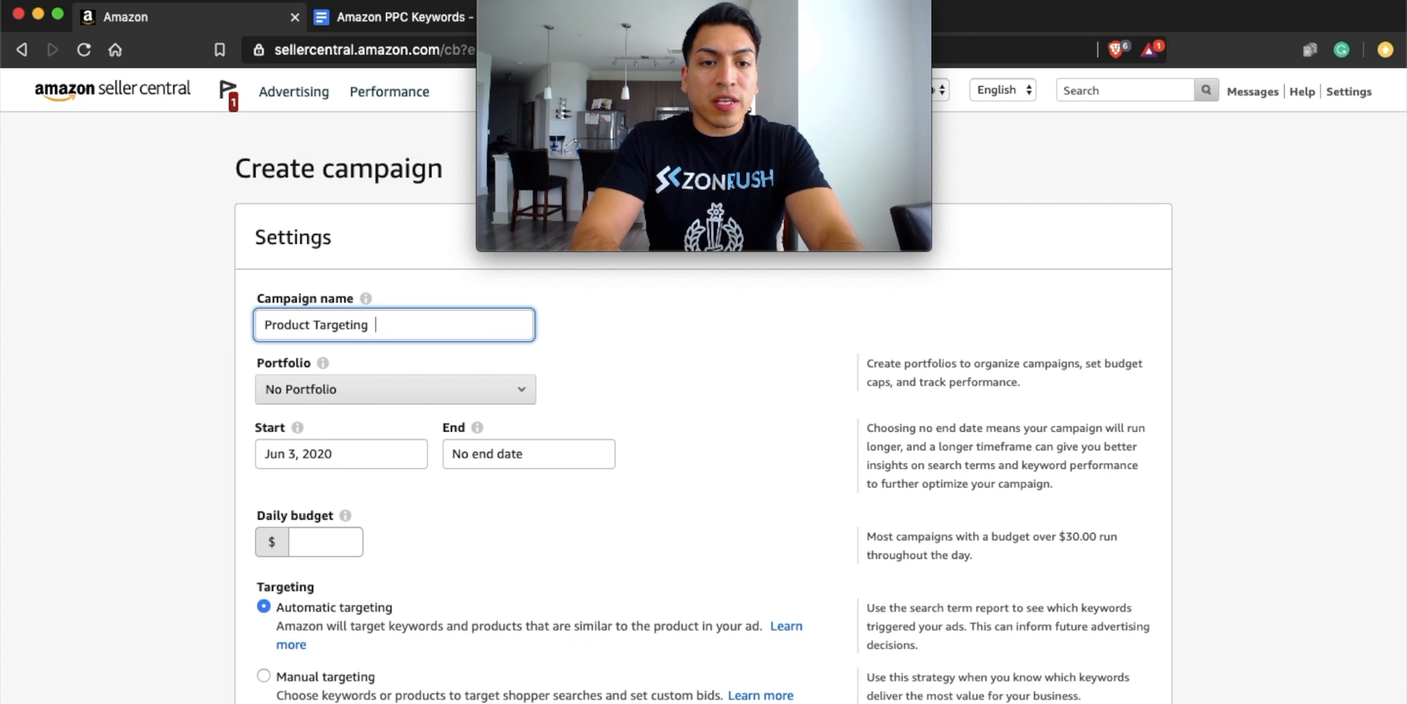
type("Ads")
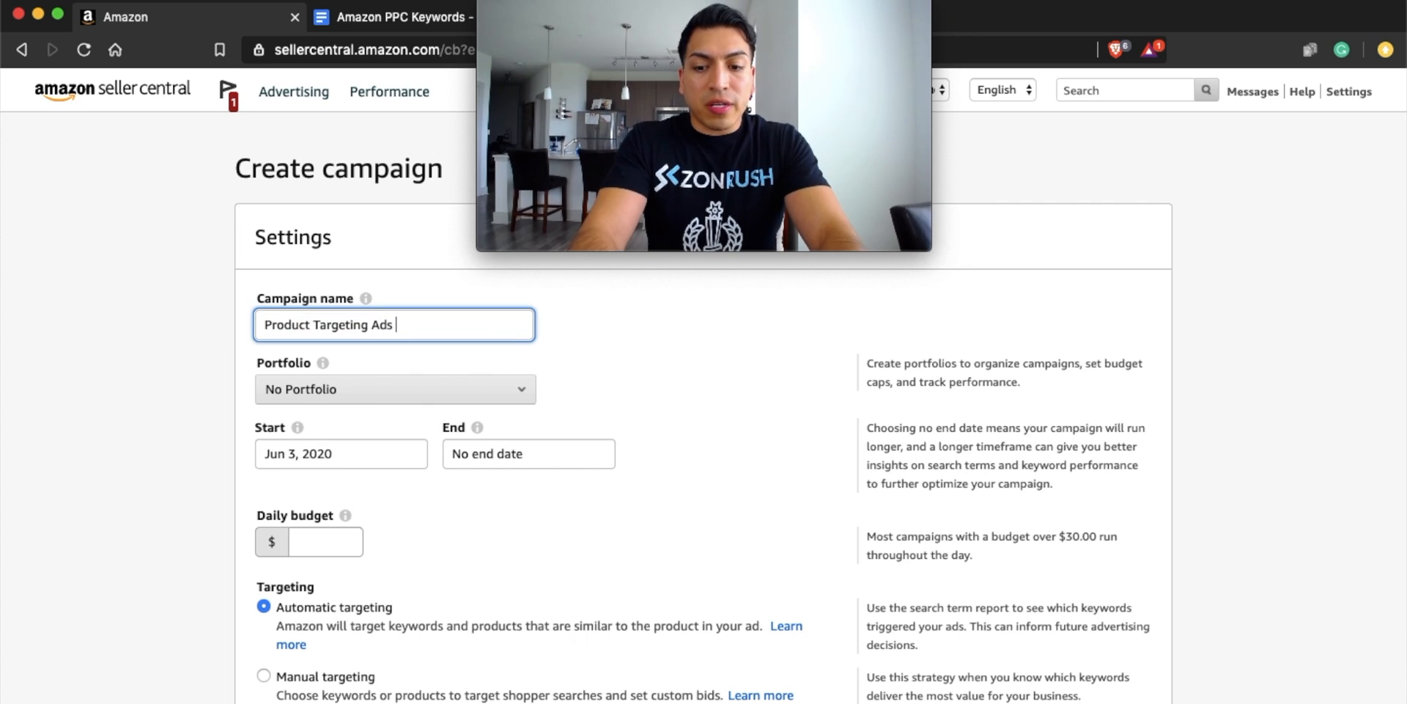
type("- ( ASIN")
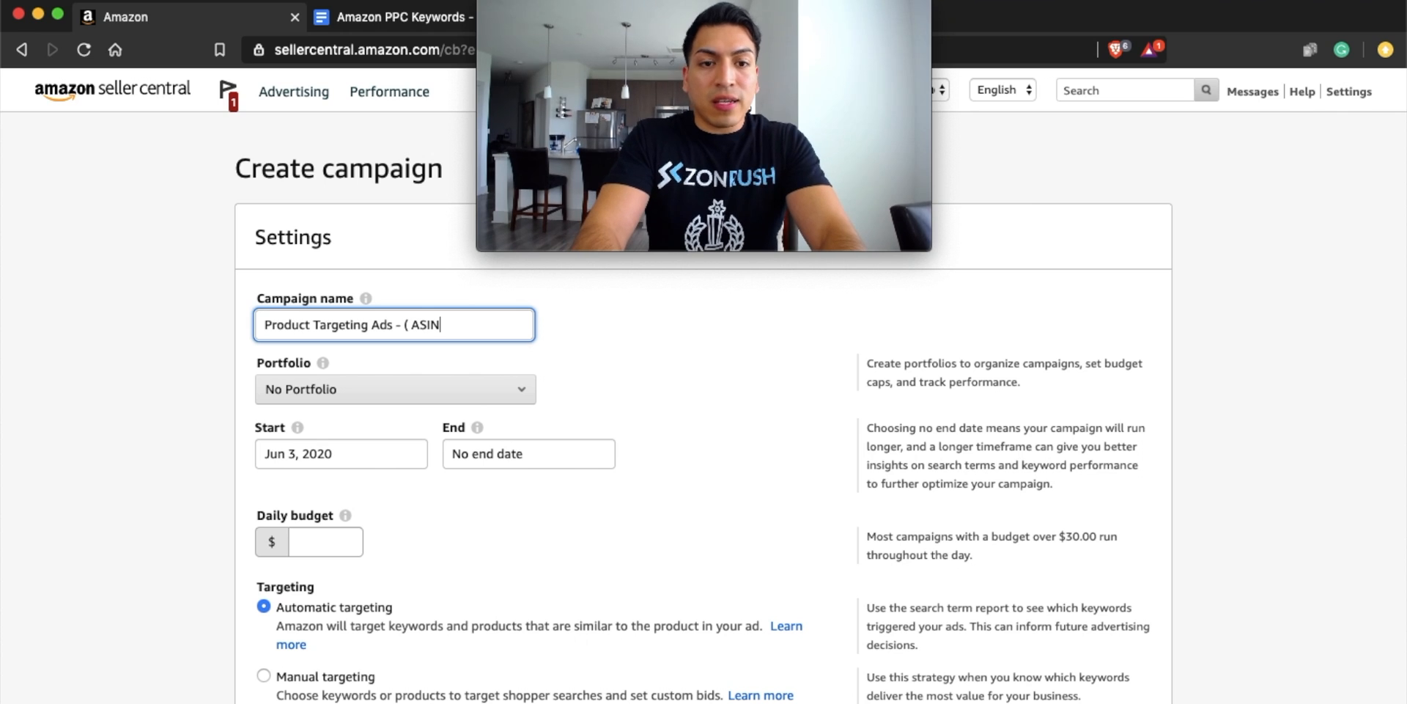
type(": )")
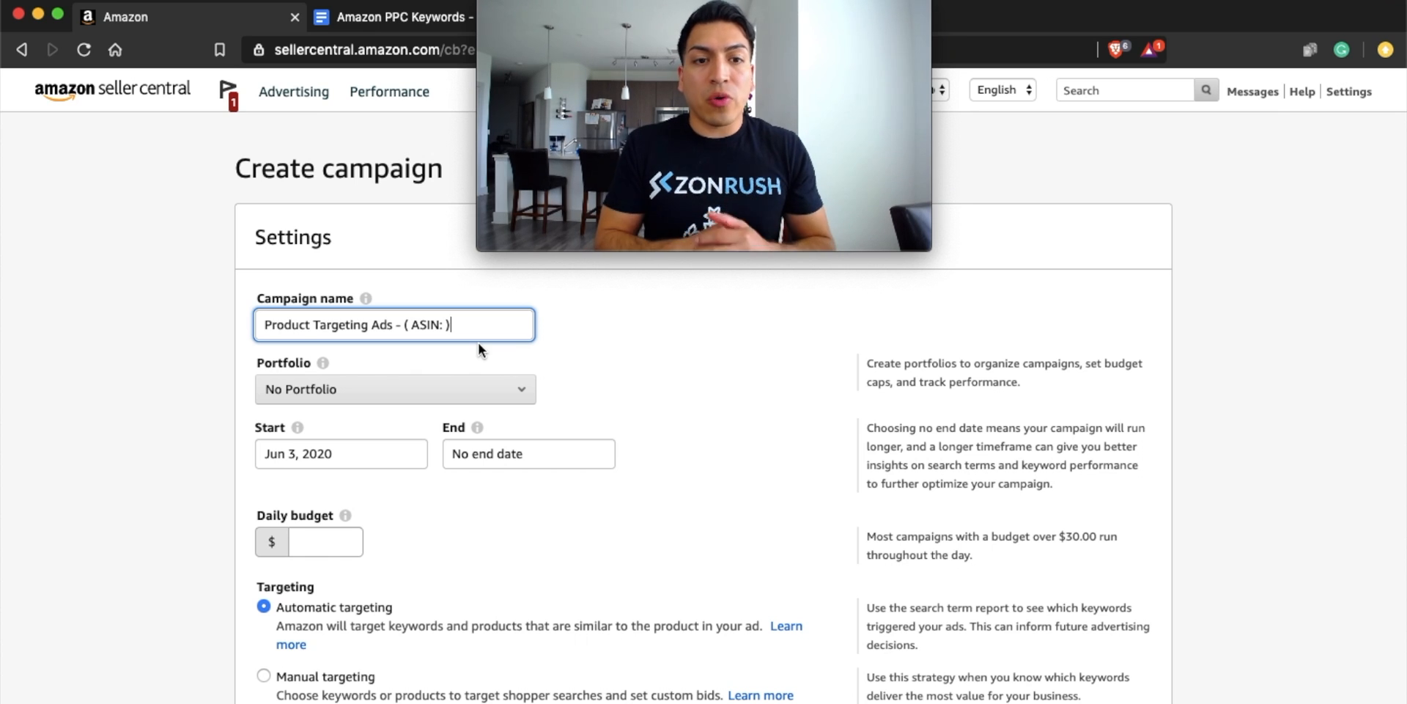
- Set a $50.00 daily budget and choose manual targeting
left_click(325, 541)
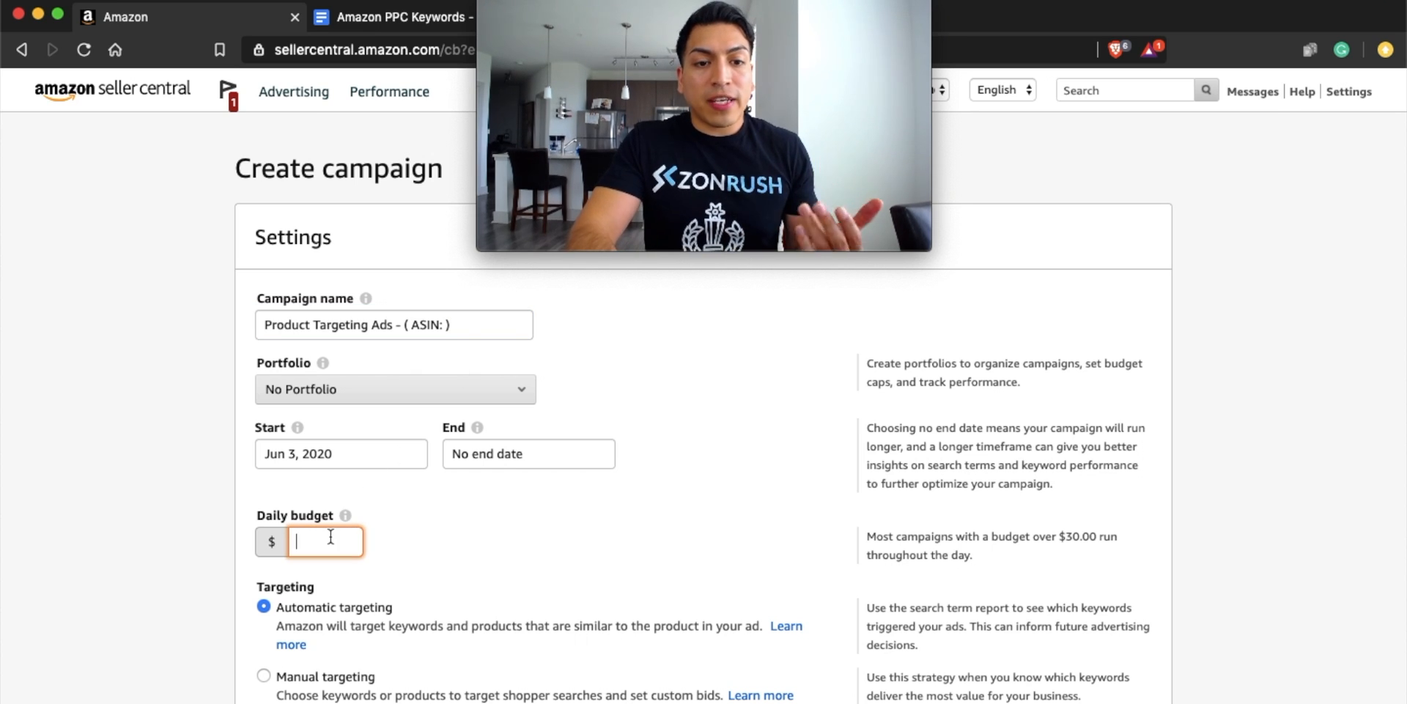
type("50")
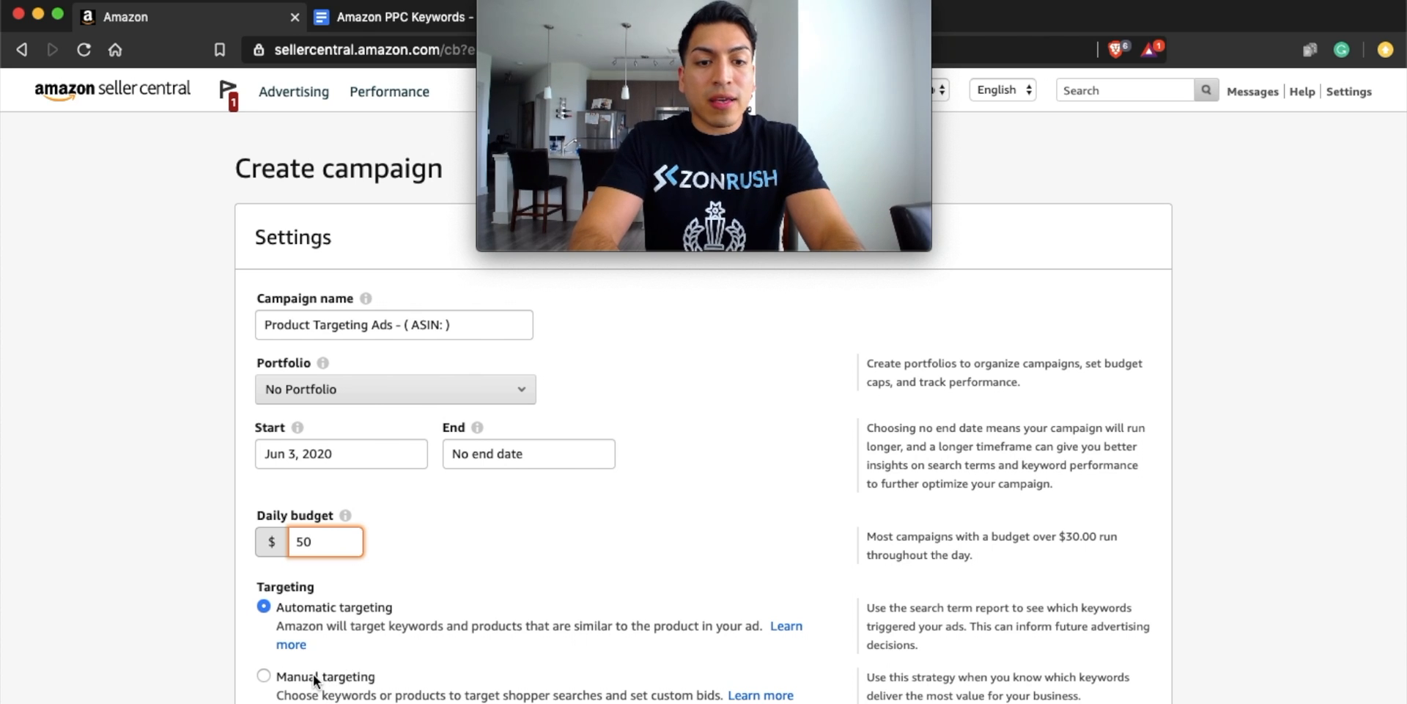
left_click(264, 675)
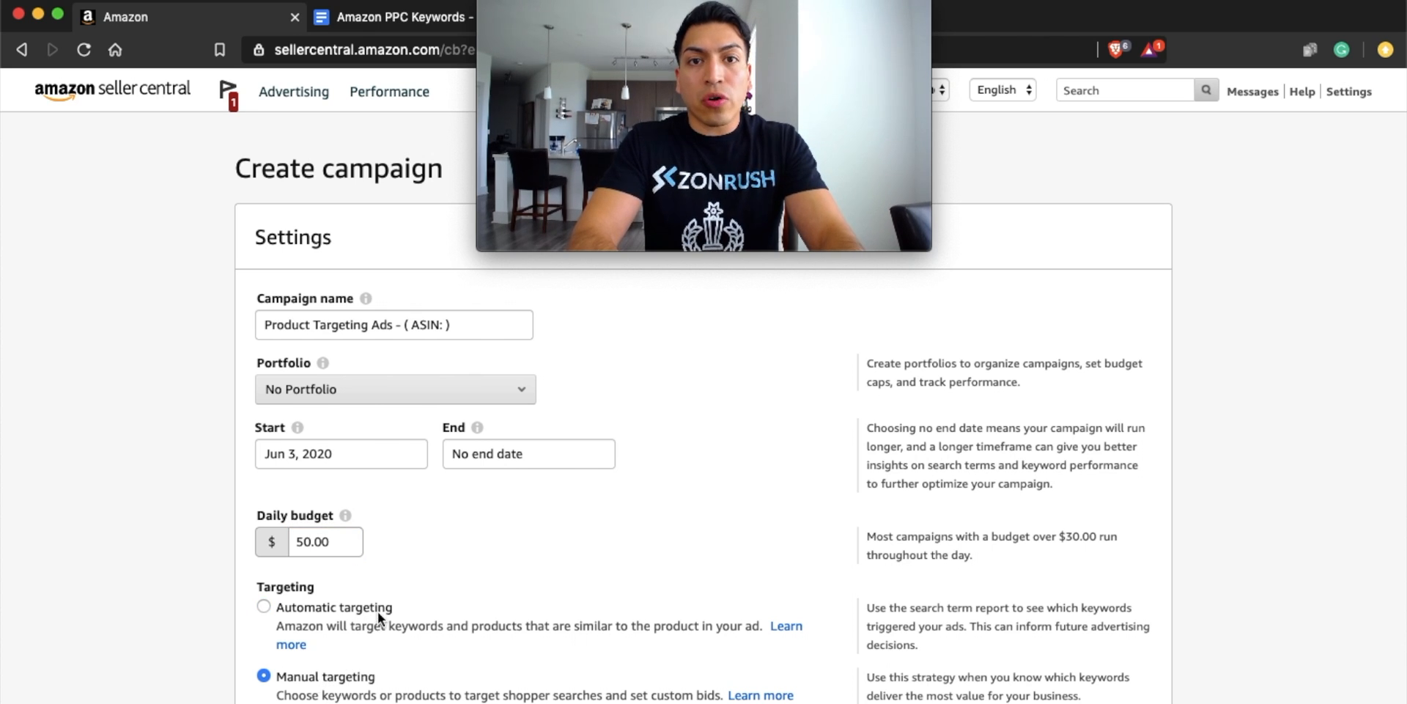
- Set the ad group to product targeting with individual products selected
scroll("down", 3)
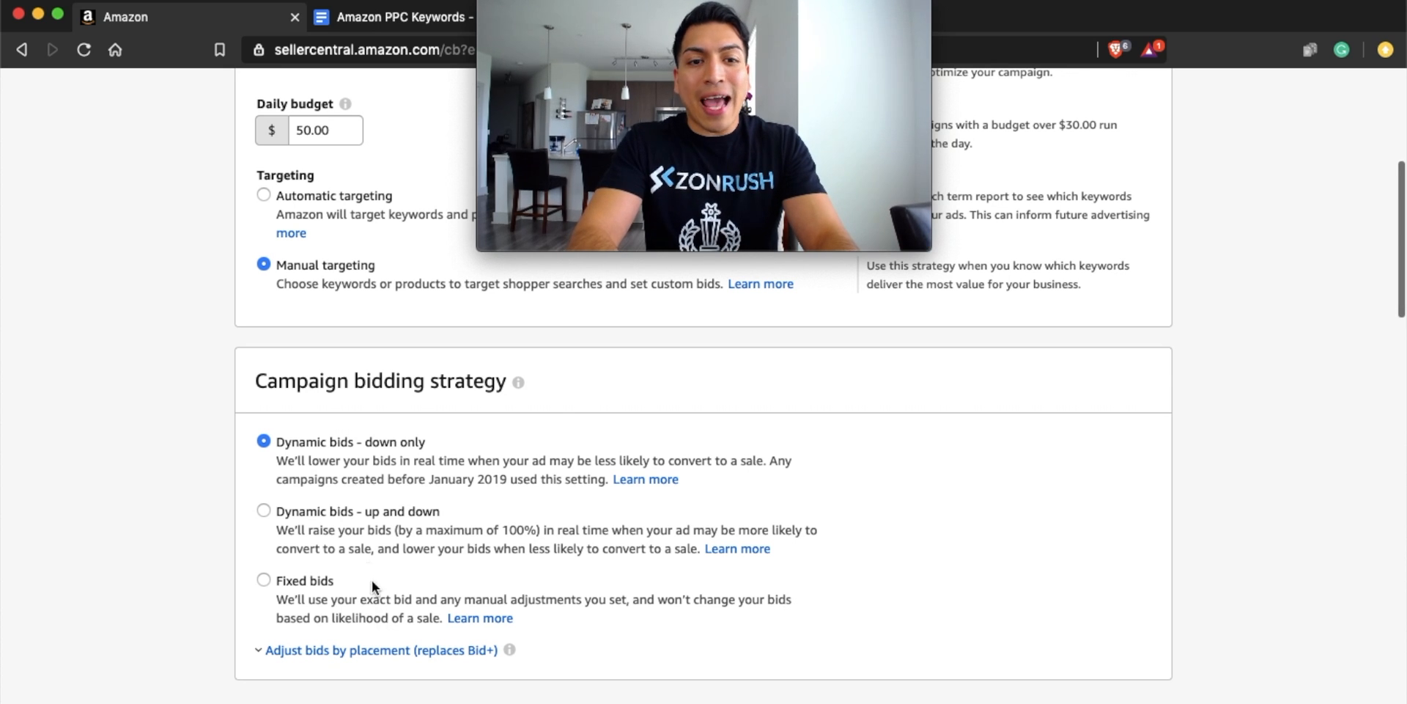
scroll("down", 3)
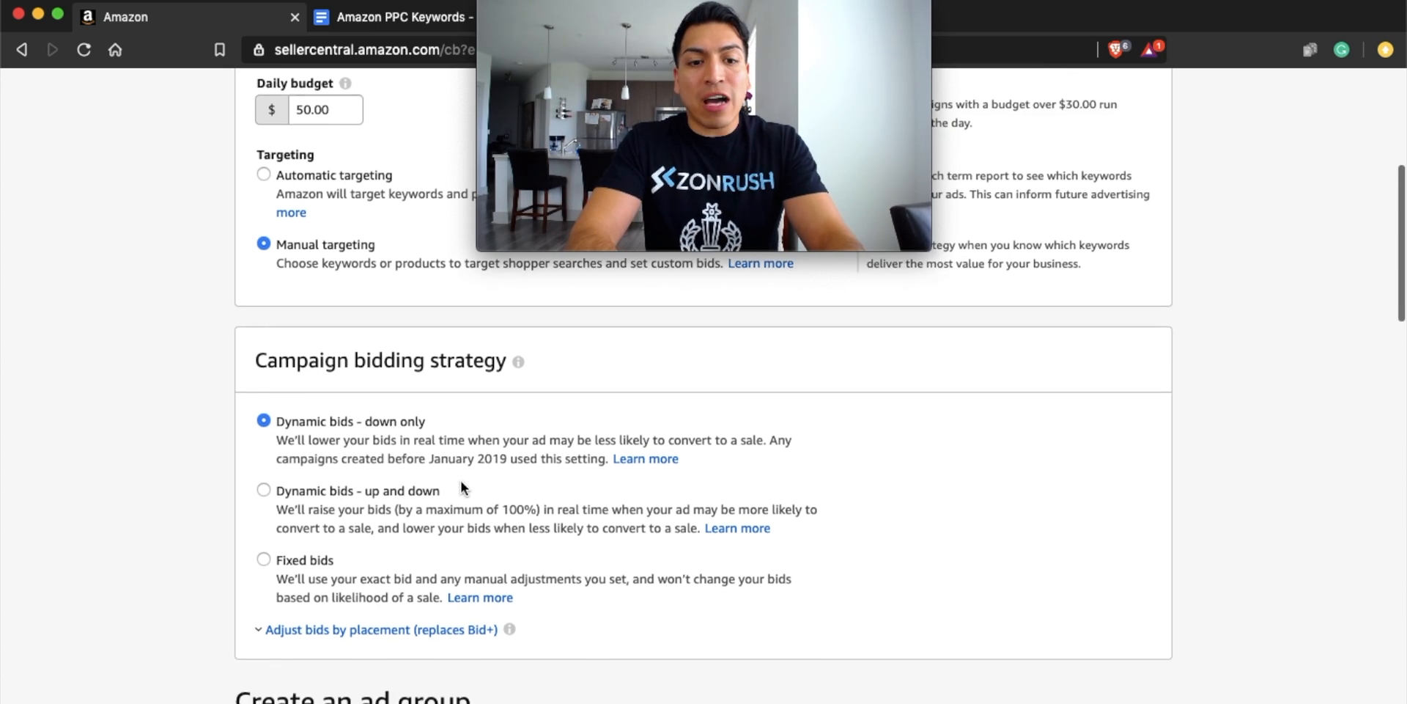
scroll("down", 3)
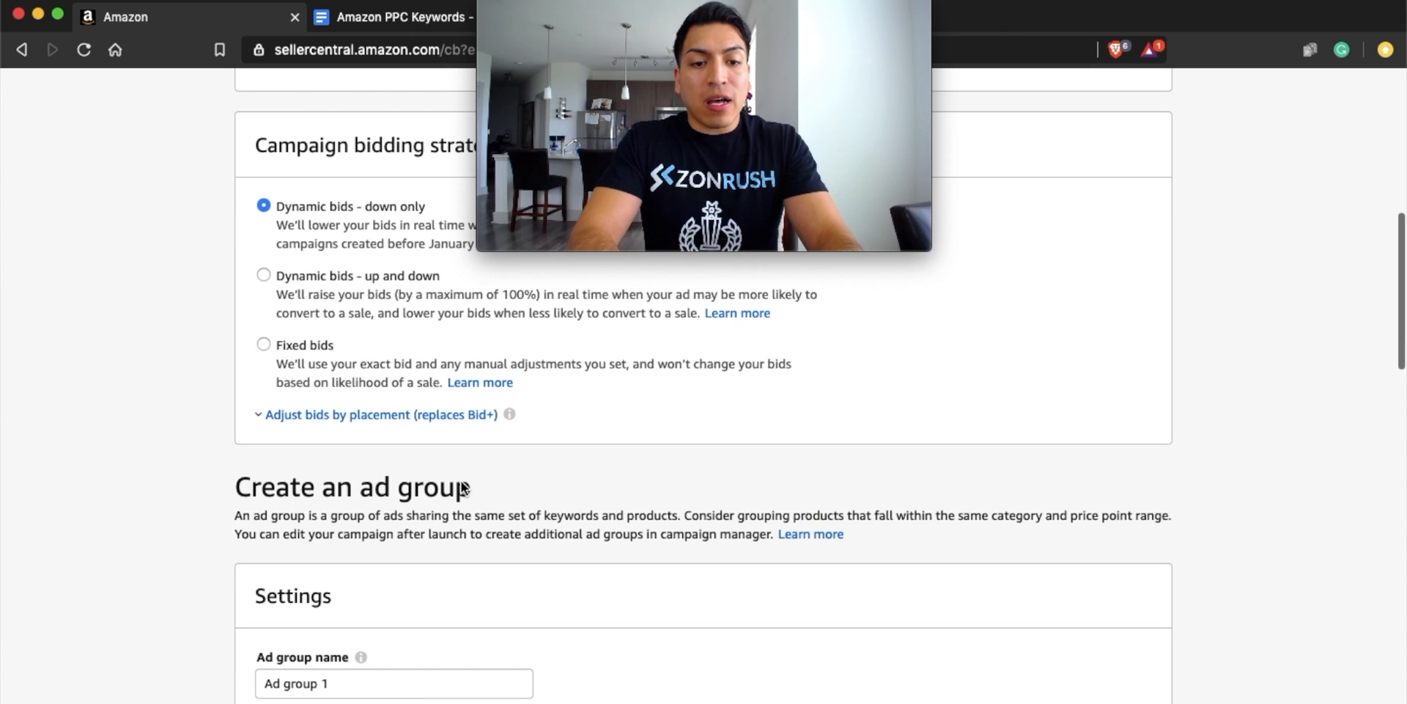
left_click(393, 683)
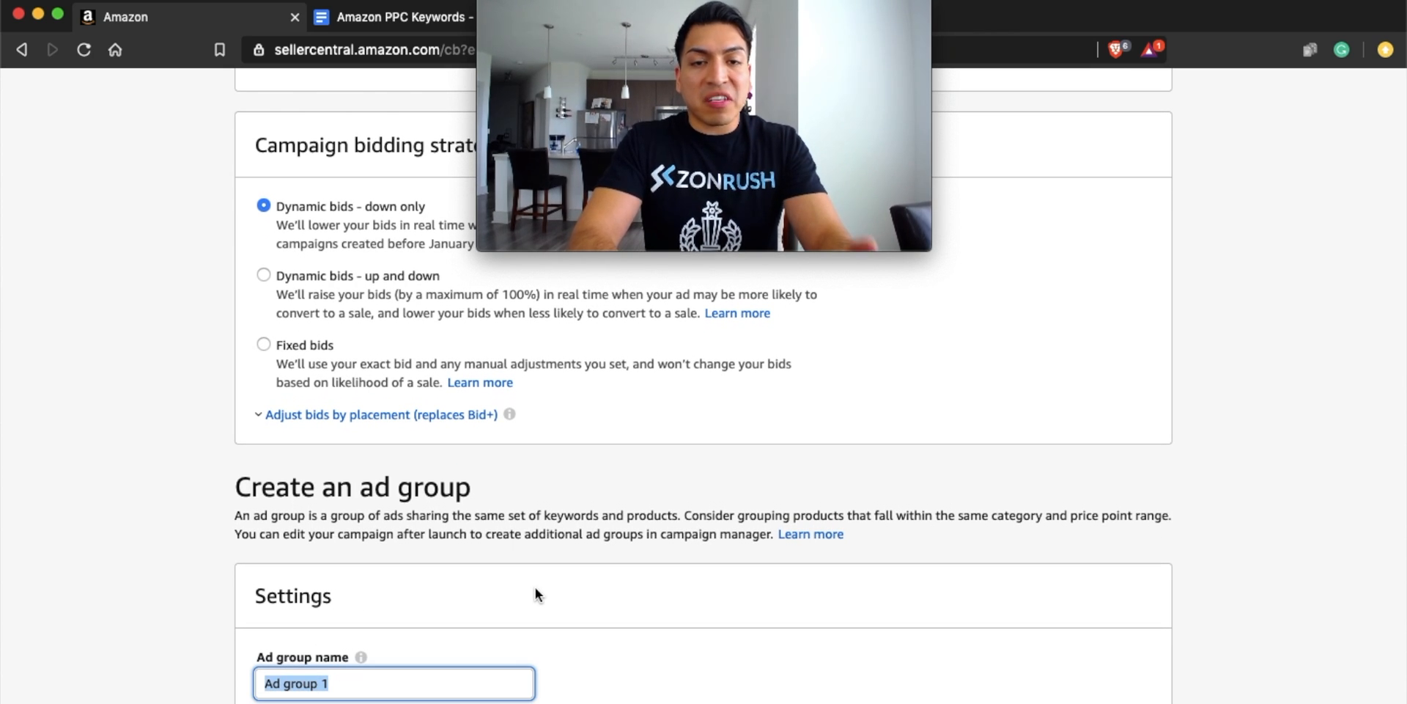
scroll("down", 3)
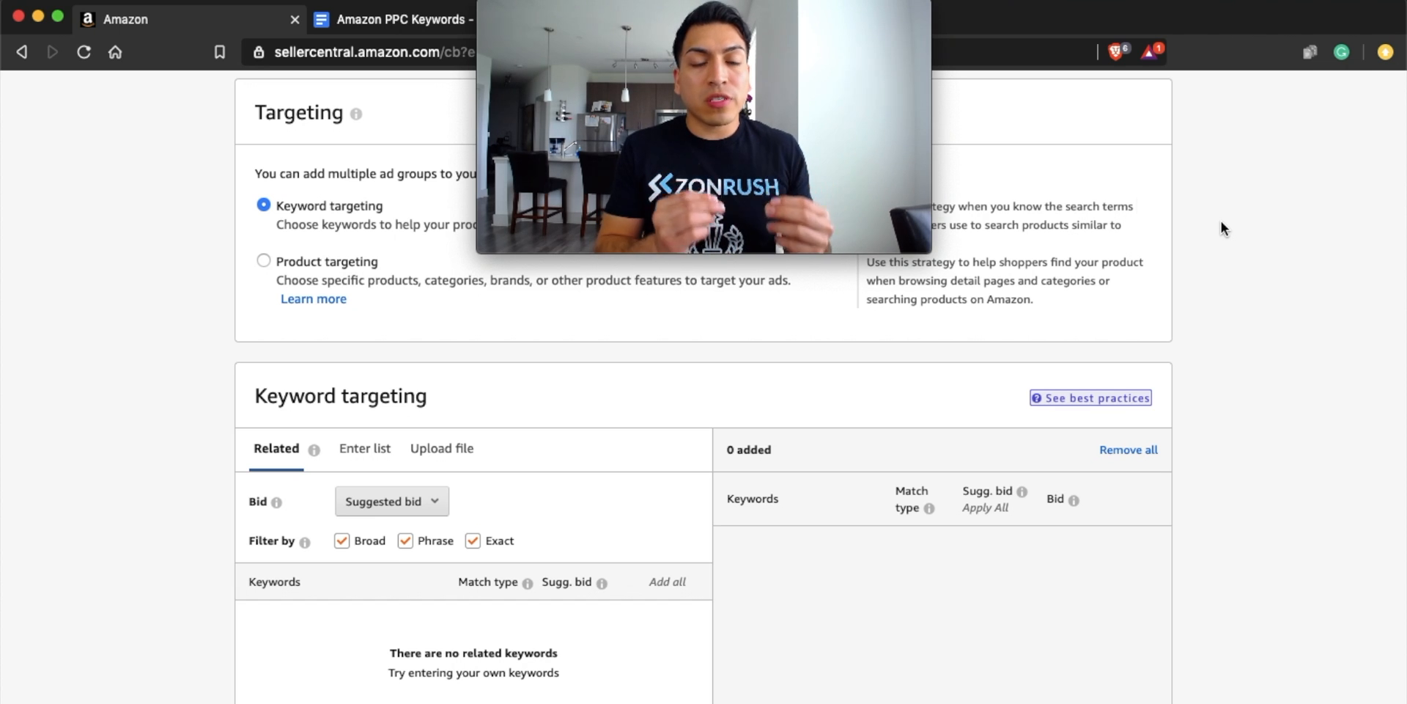
mouse_move(999, 230)
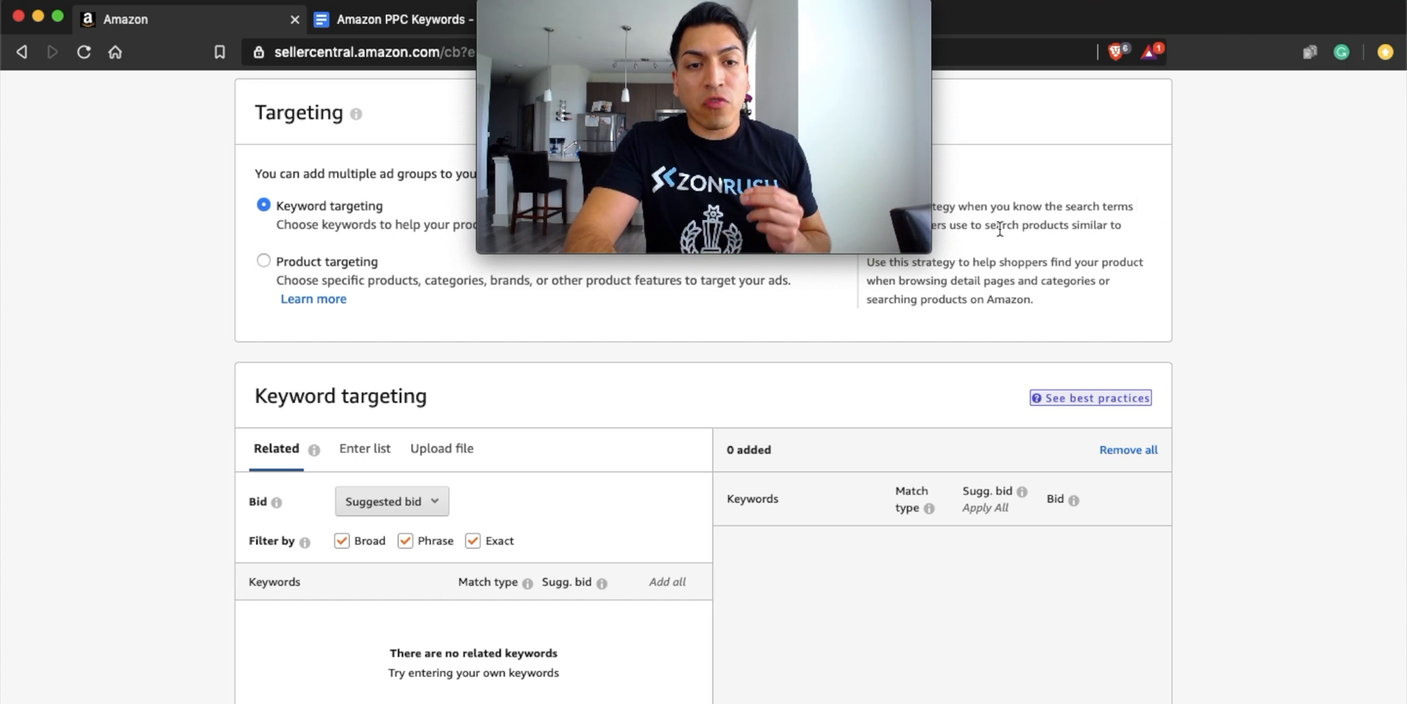
left_click(264, 260)
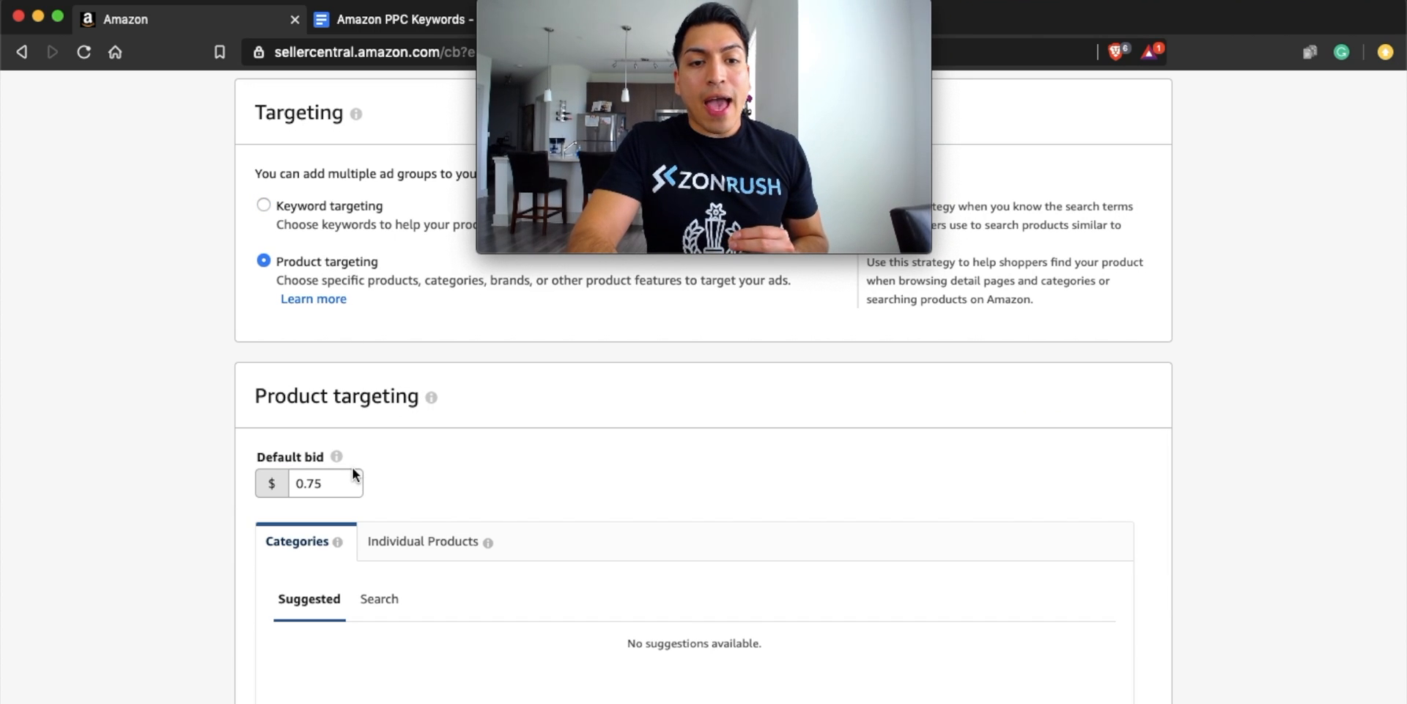
mouse_move(422, 541)
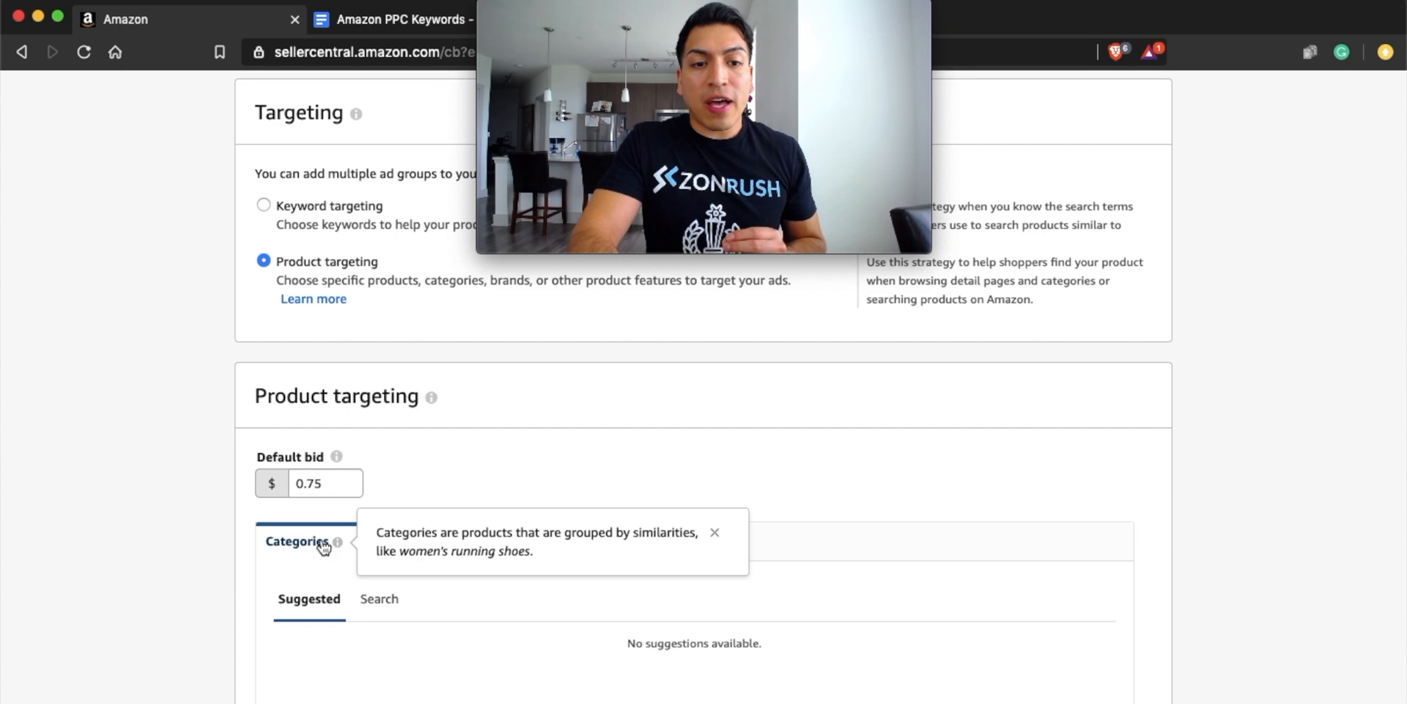
left_click(423, 540)
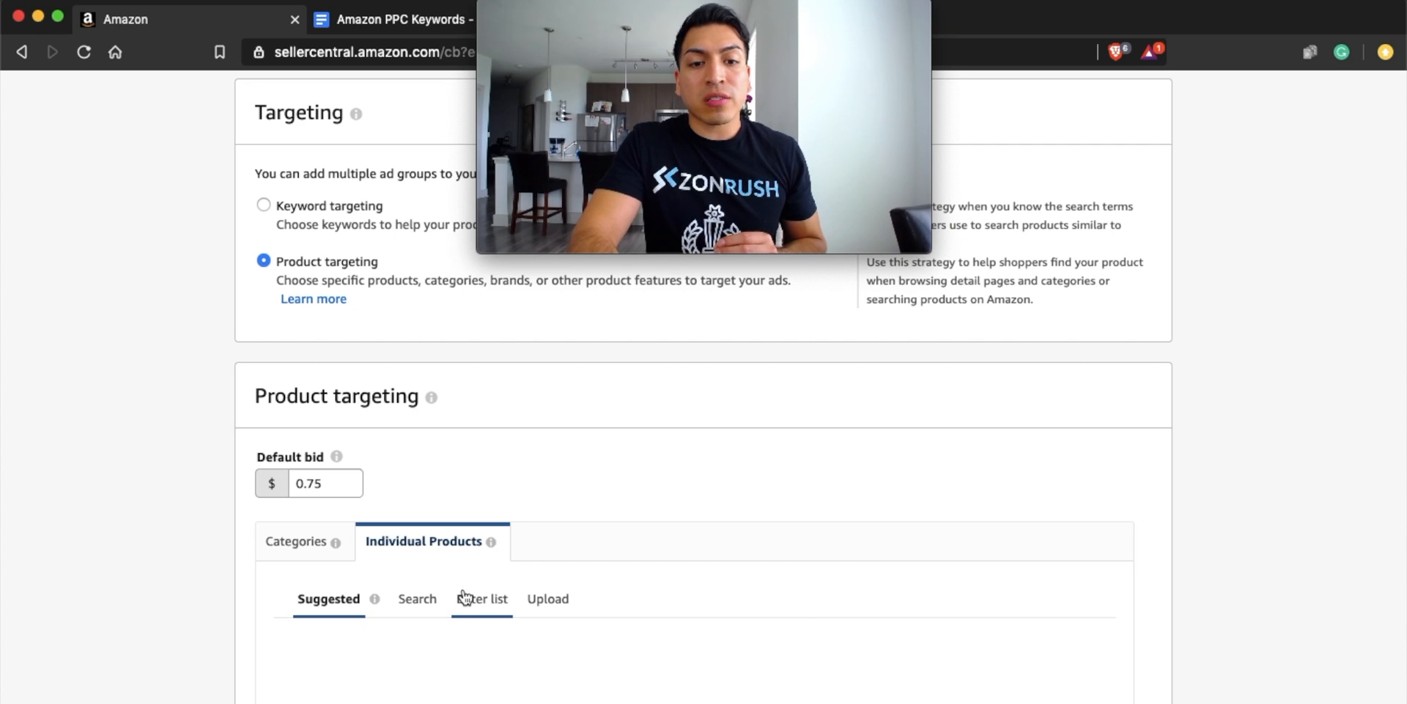
left_click(482, 599)
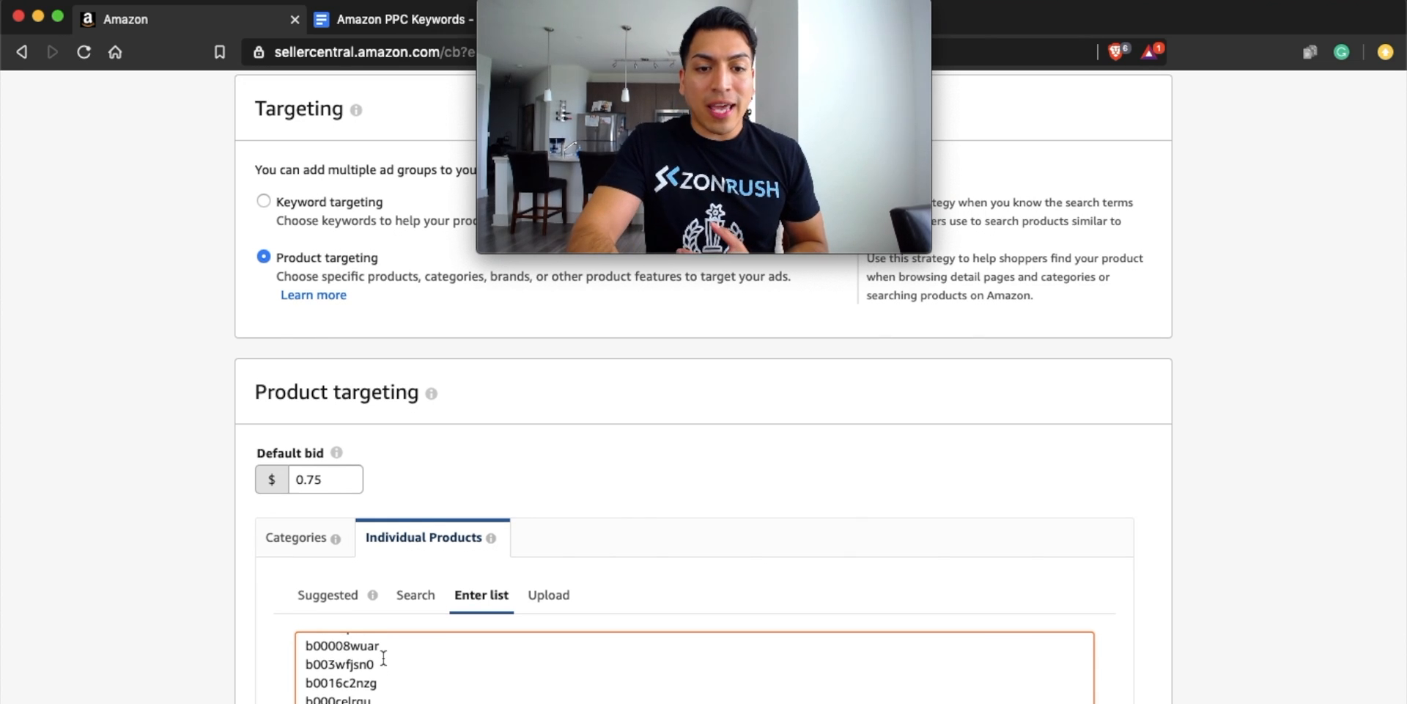
- Scroll down to review the competitor ASIN targets, each bidding $0.75
scroll("down", 3)
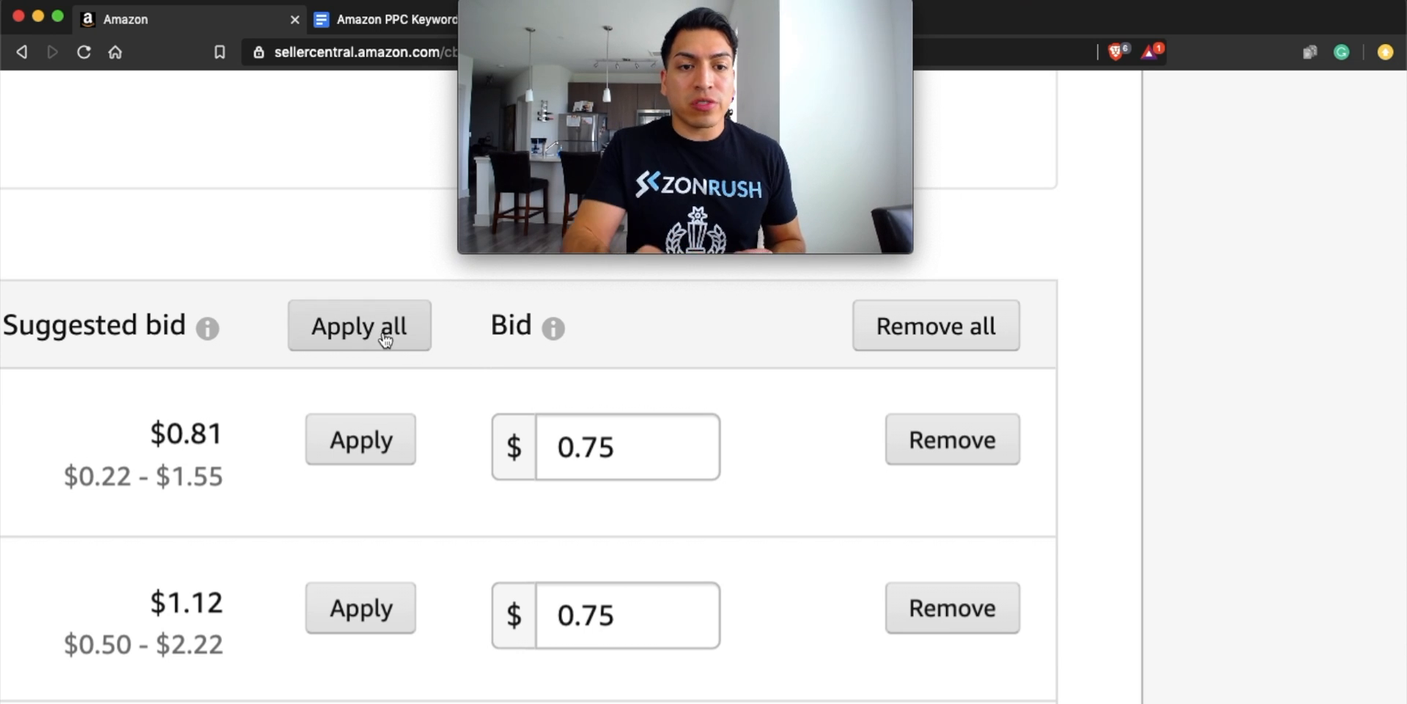
mouse_move(1333, 518)
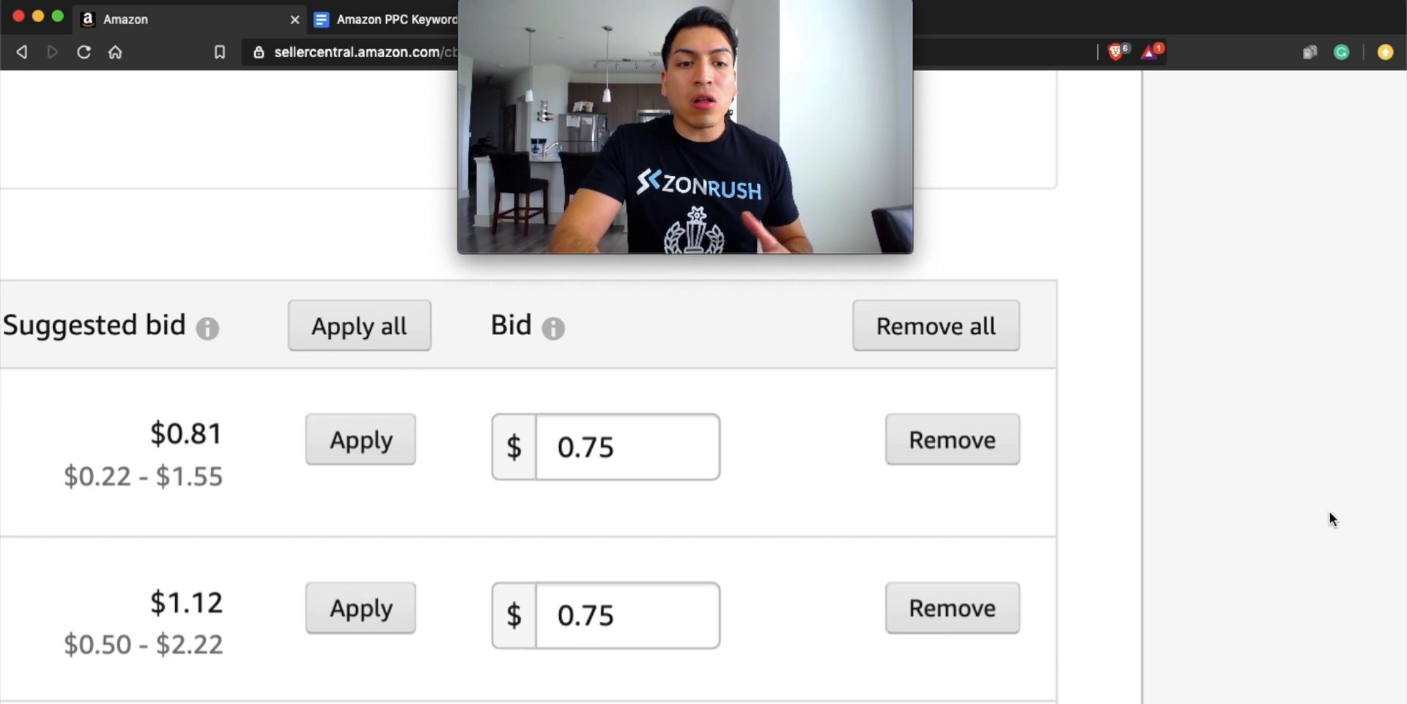